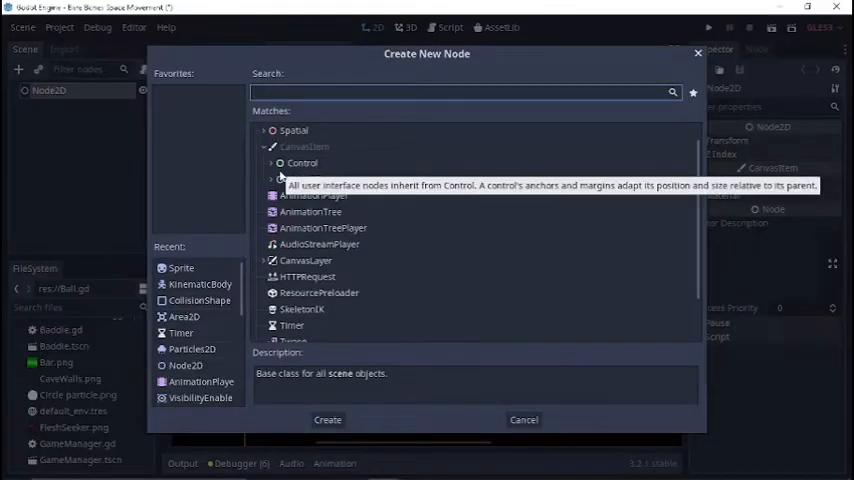
Add a KinematicBody2D node and create the attached script res://Ball.gd.
click(328, 420)
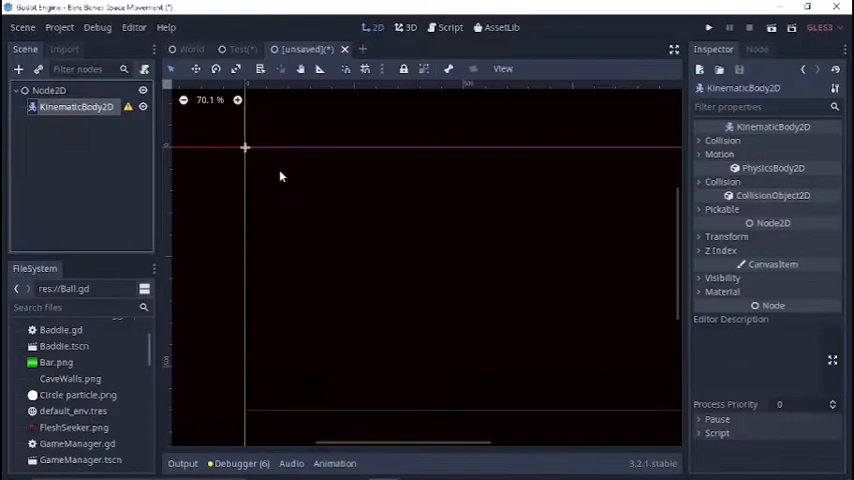
click(144, 68)
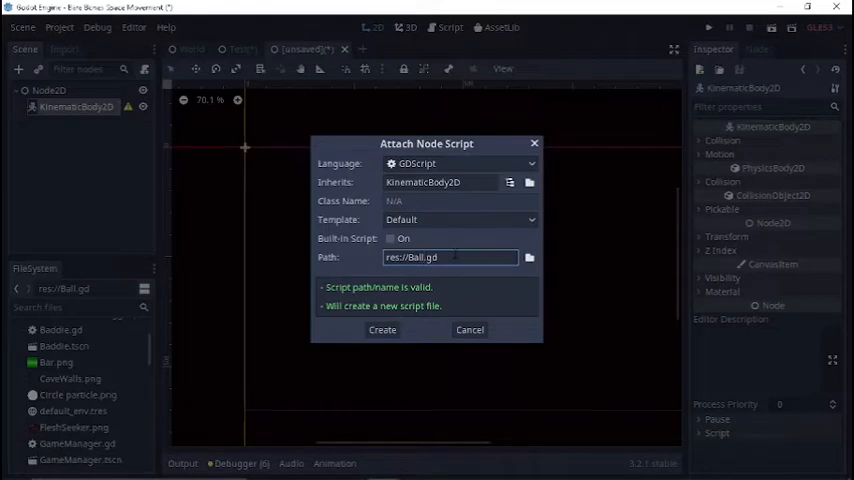
click(382, 330)
text(spr)
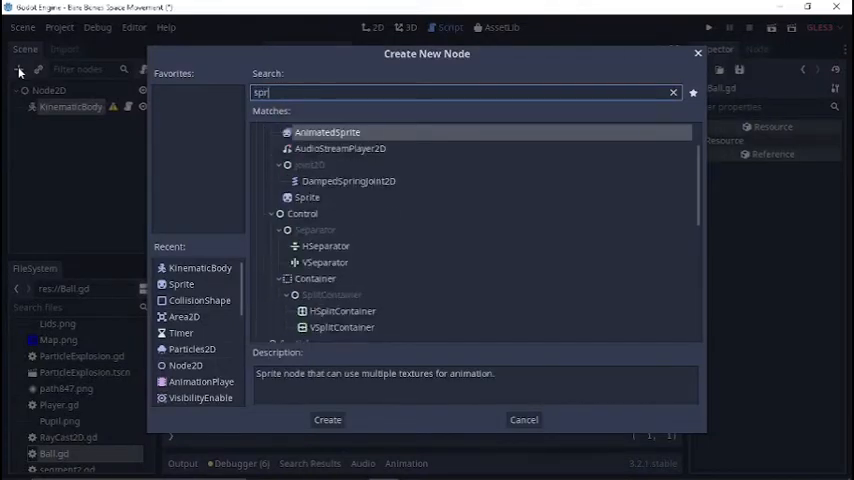
Add a Sprite child textured with the glowing ball PNG.
click(328, 420)
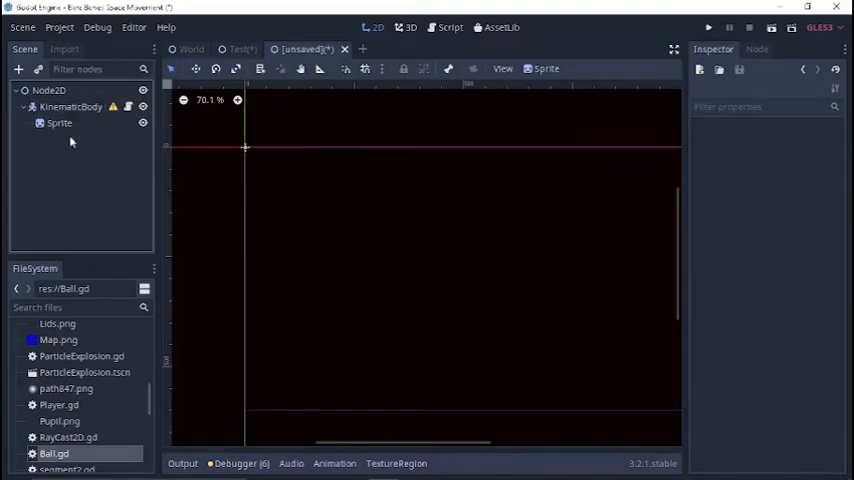
click(66, 388)
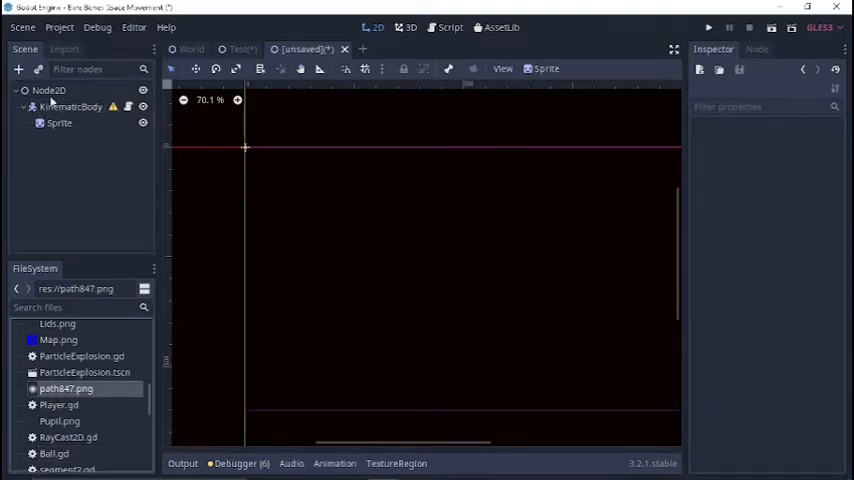
click(58, 122)
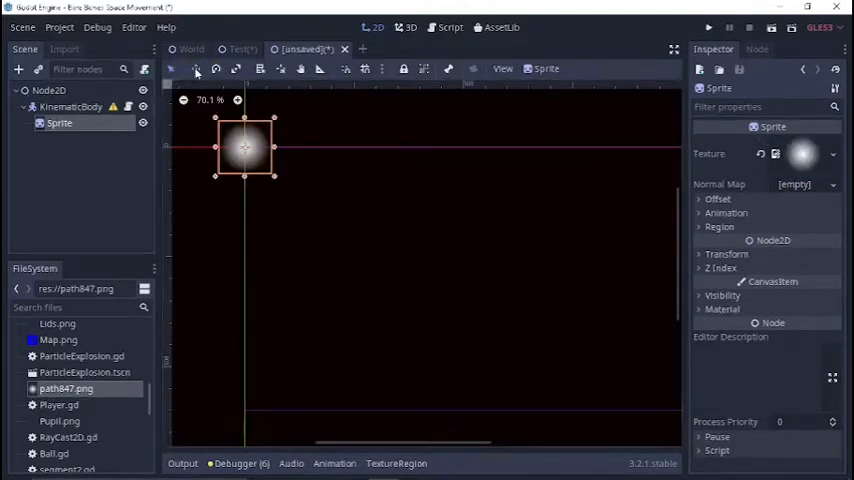
Move the KinematicBody2D toward the middle of the scene.
click(72, 108)
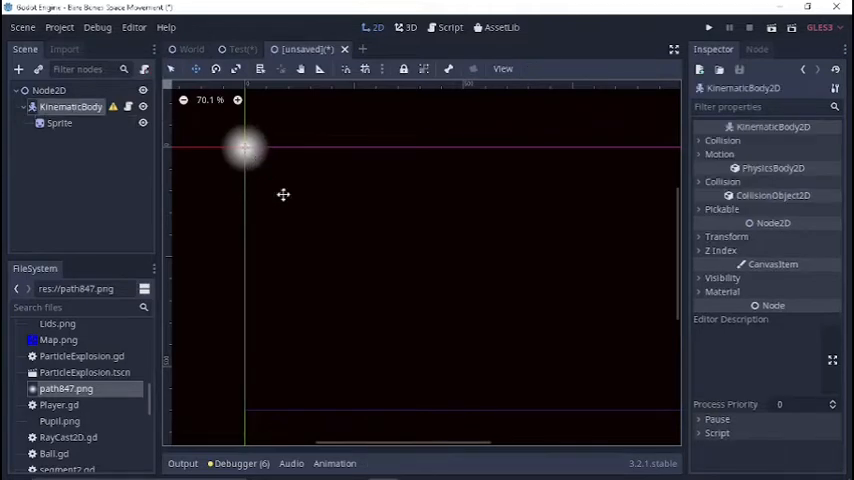
drag(244, 150, 308, 276)
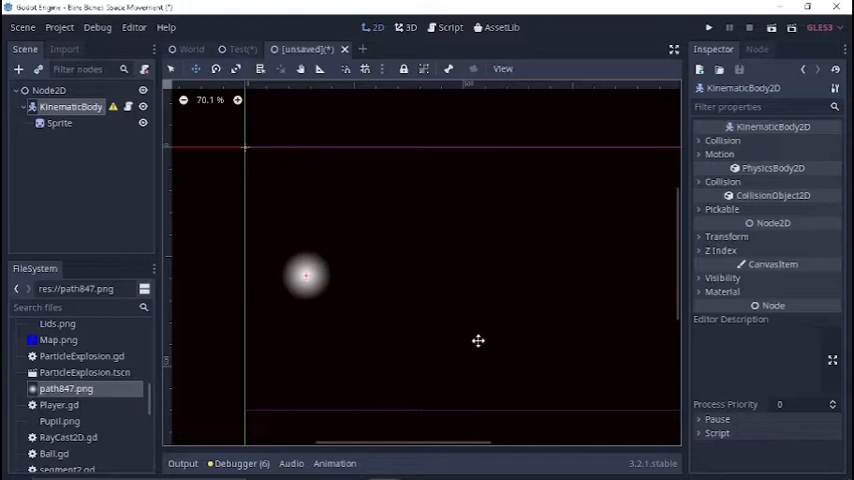
mouse_move(128, 90)
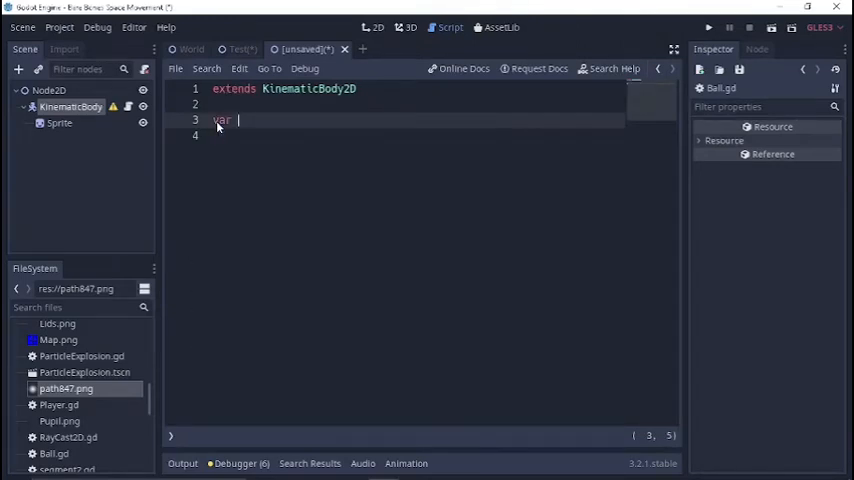
Declare var speed = 300 and var velocity = Vector2() in Ball.gd.
text(speed)
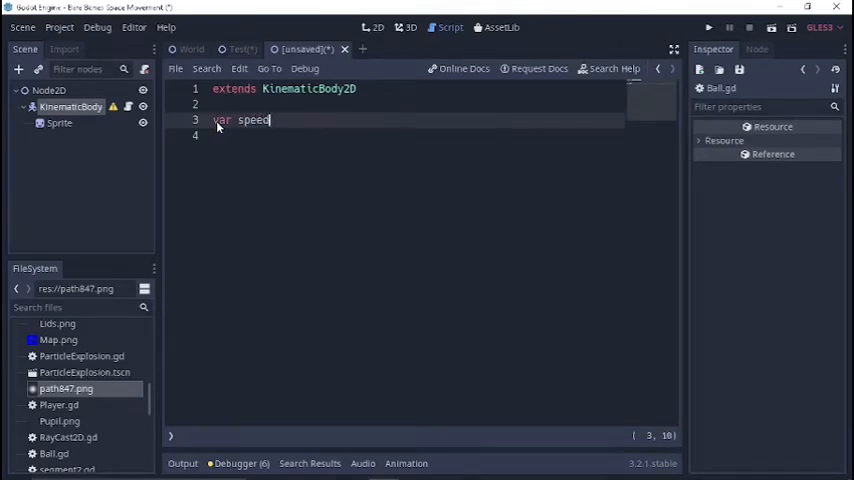
text(= 300)
click(414, 134)
text(var)
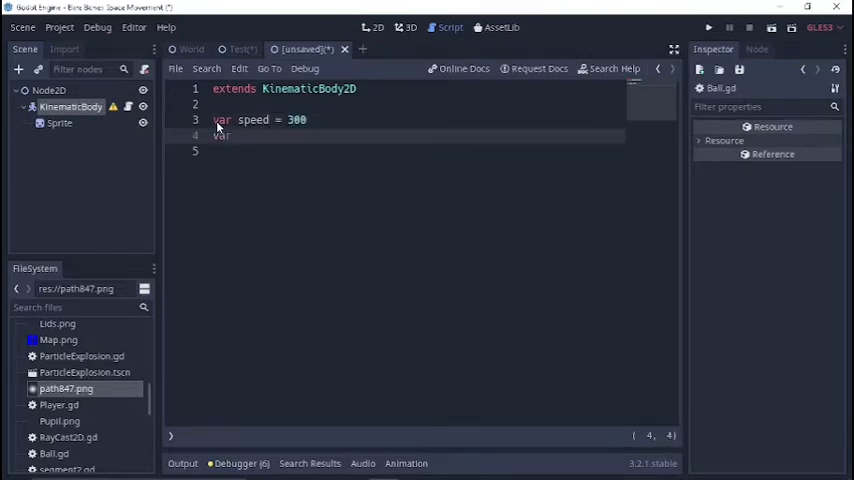
text(vel)
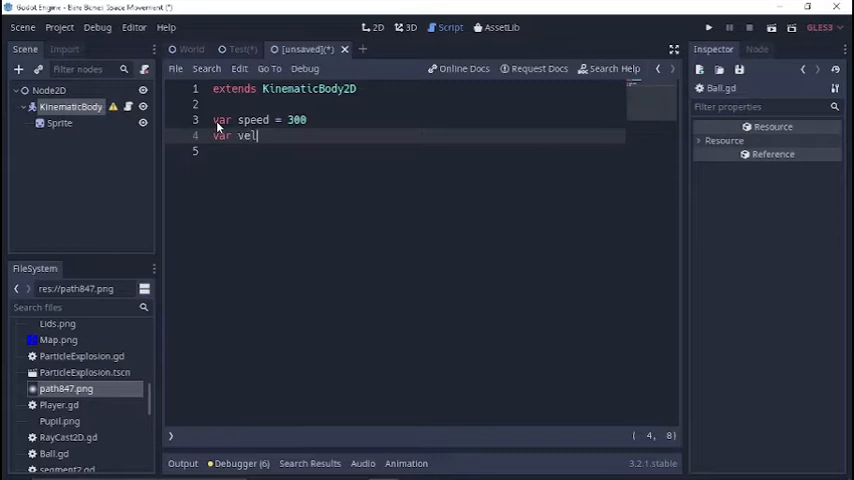
text(ocity)
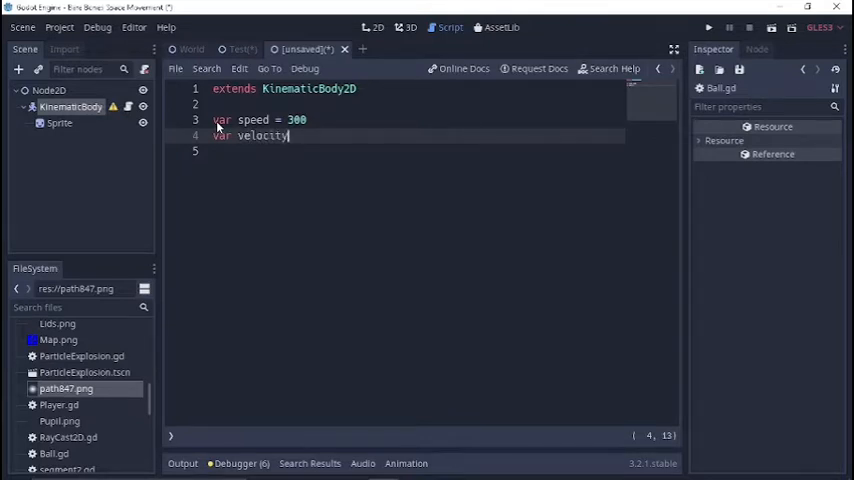
text(= Vec)
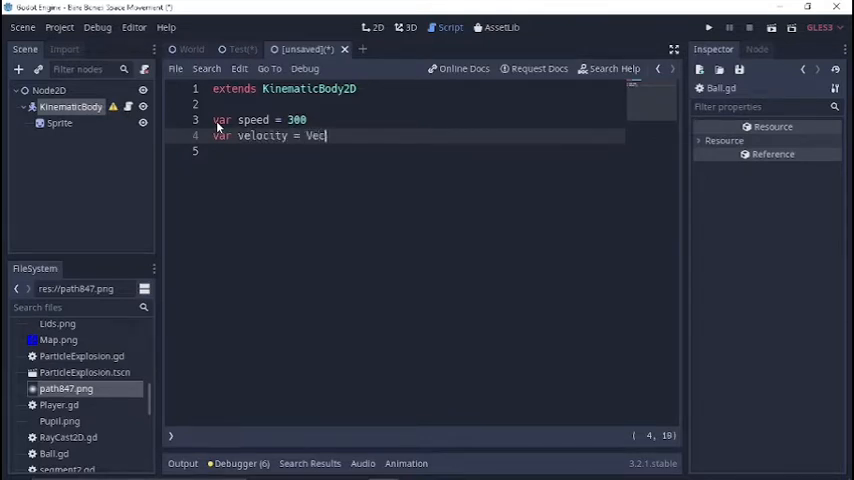
text(tor2()
text(func)
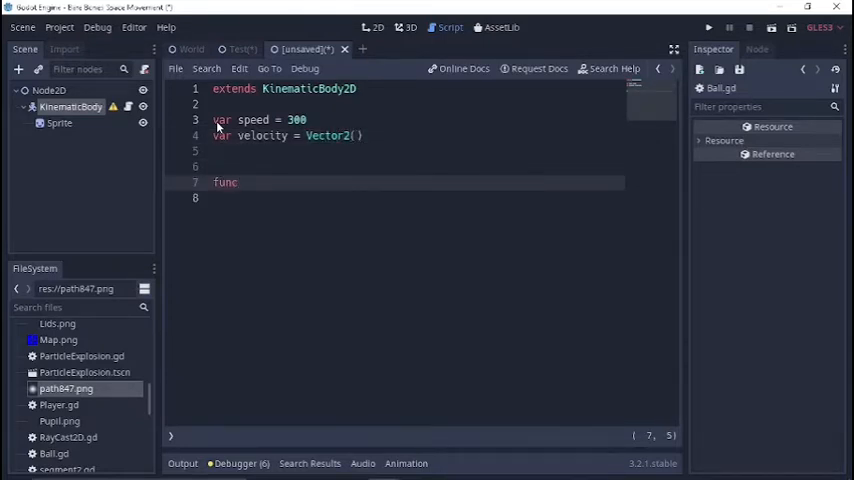
Begin the func _physics_process(delta): function.
text(physics_process(delta):)
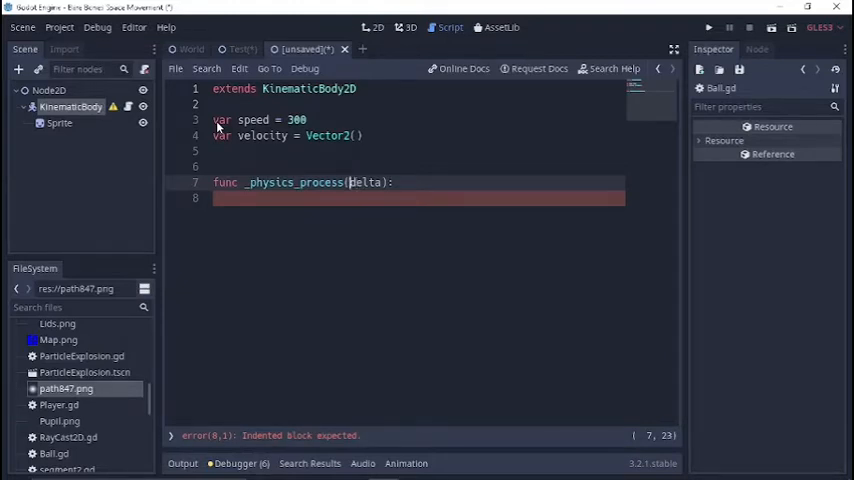
text(_)
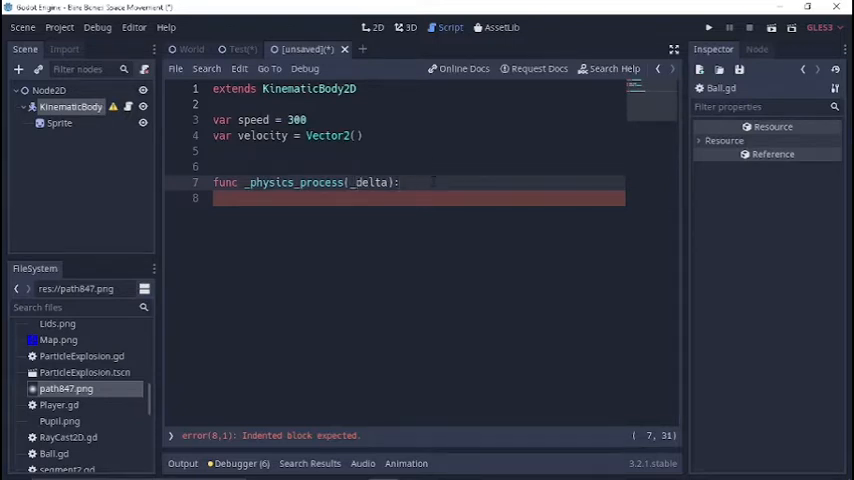
key(Return)
text(v)
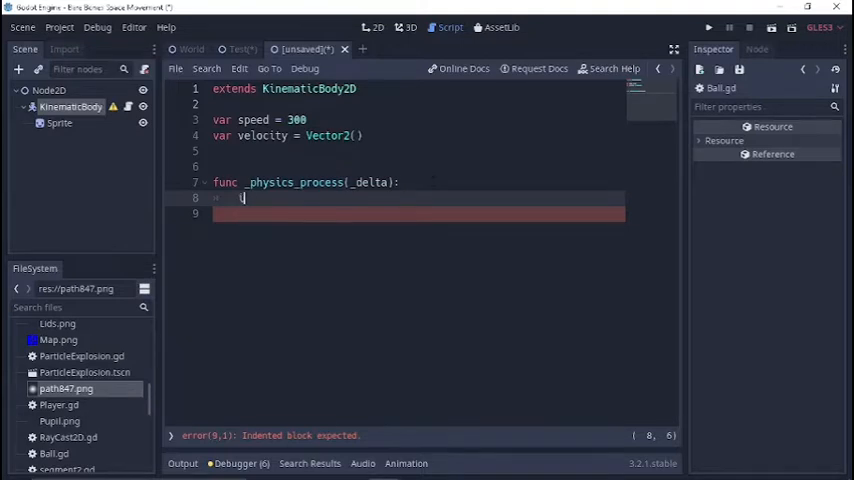
Set velocity = Vector2(speed, 0) when Input.is_action_pressed ui_accept.
text(if Input)
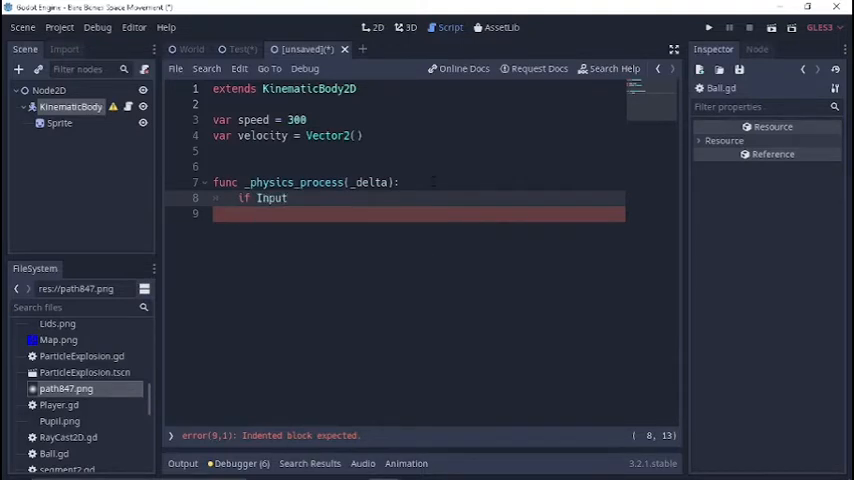
text(.is_)
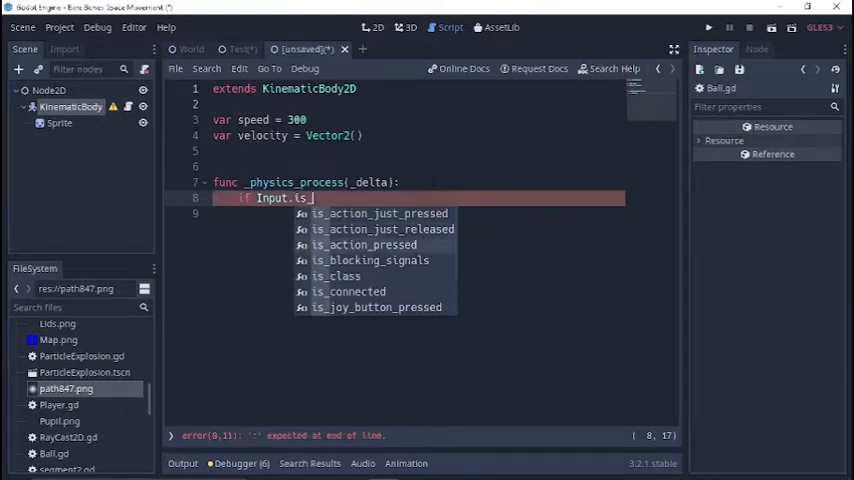
click(364, 244)
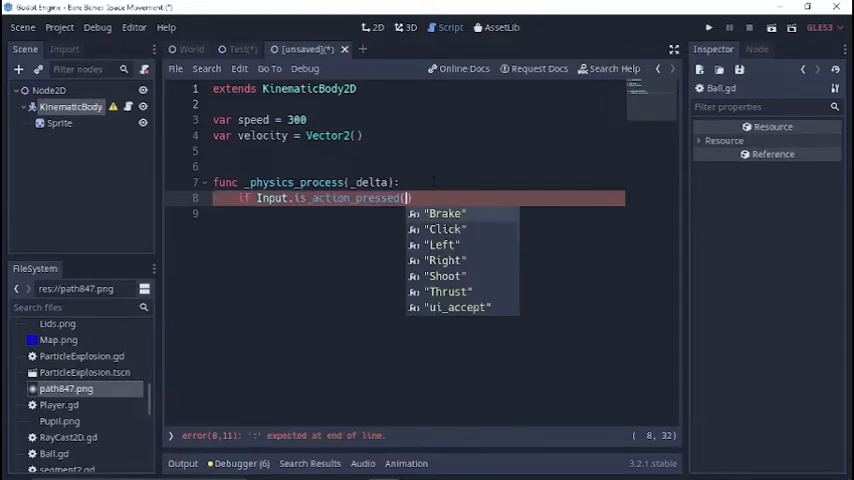
scroll(down, 3)
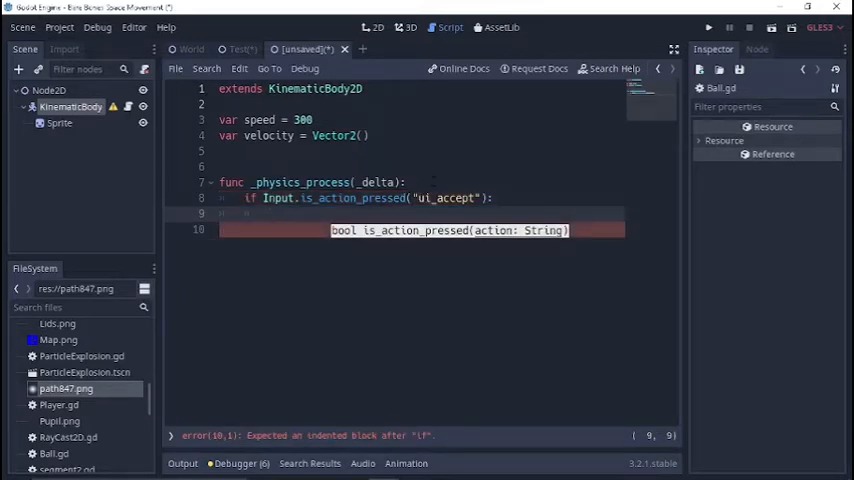
text(velocity)
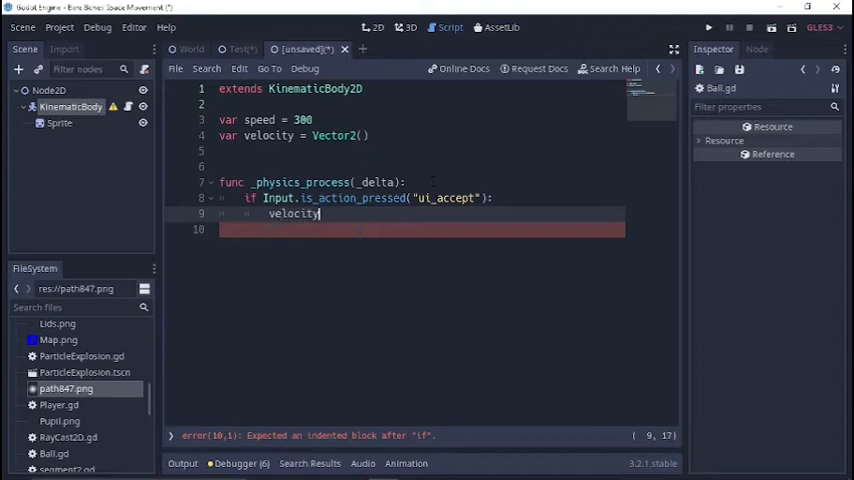
text(= V)
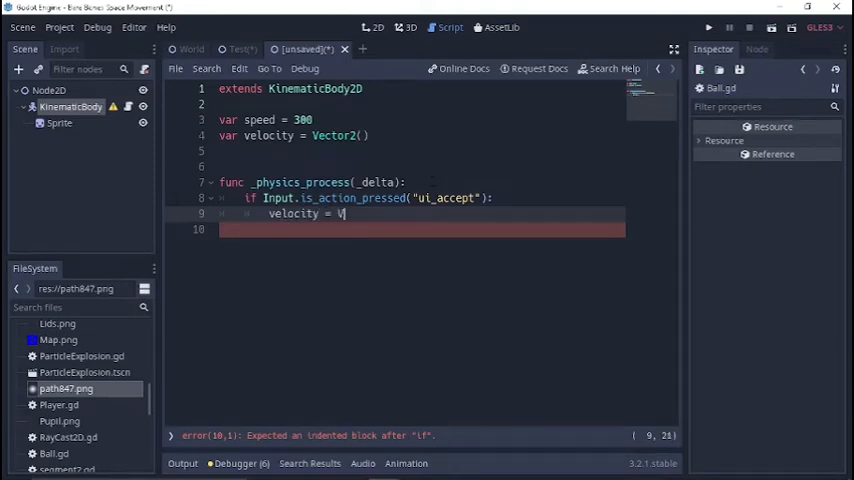
text(ector2()
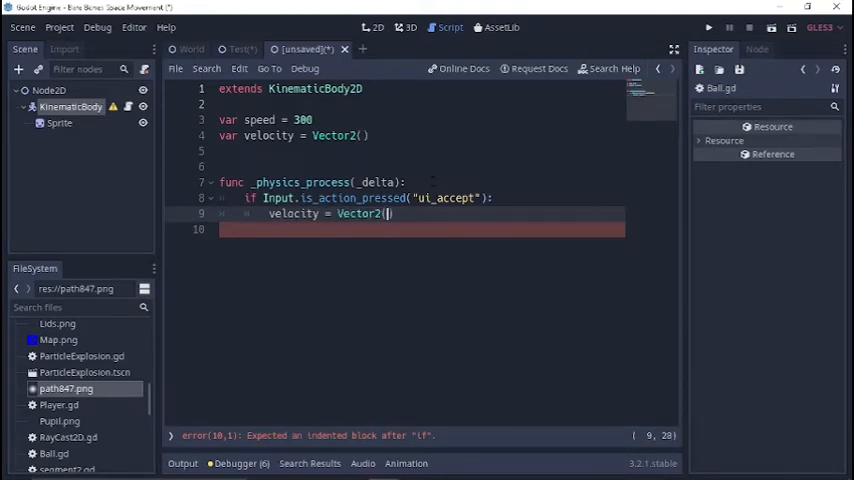
text(speed,)
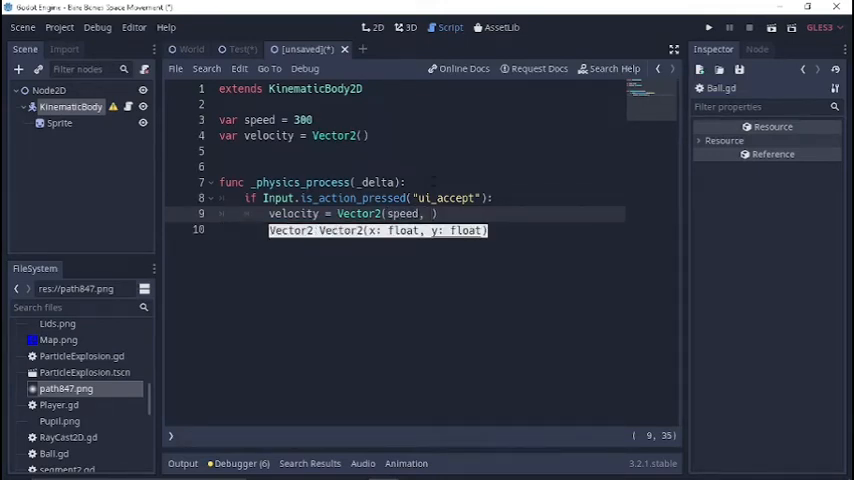
text(0)
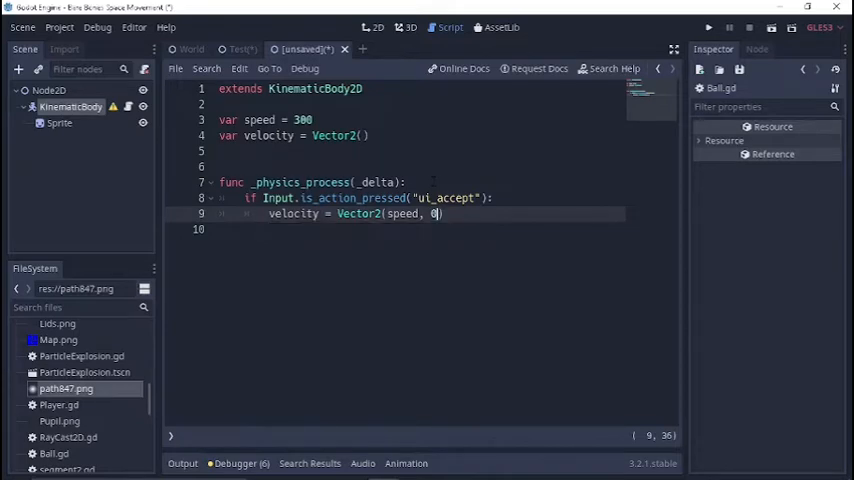
text())
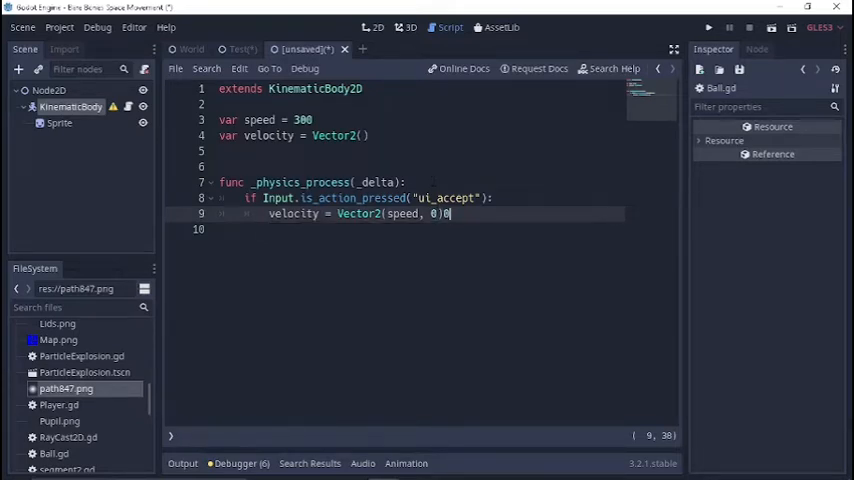
key(Return)
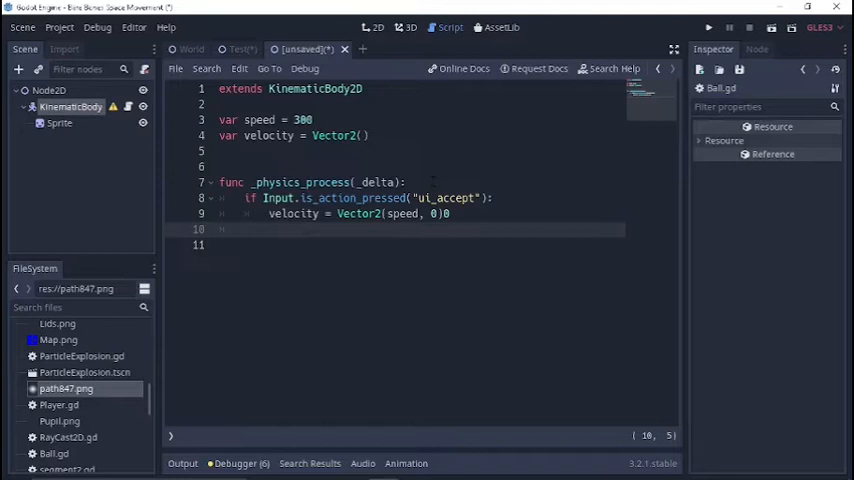
Add the else branch setting velocity = Vector2.ZERO.
text(else:)
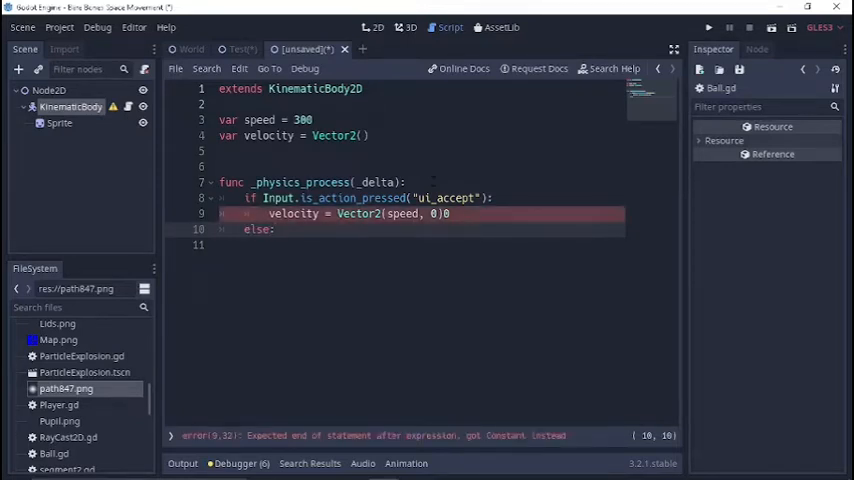
key(Return)
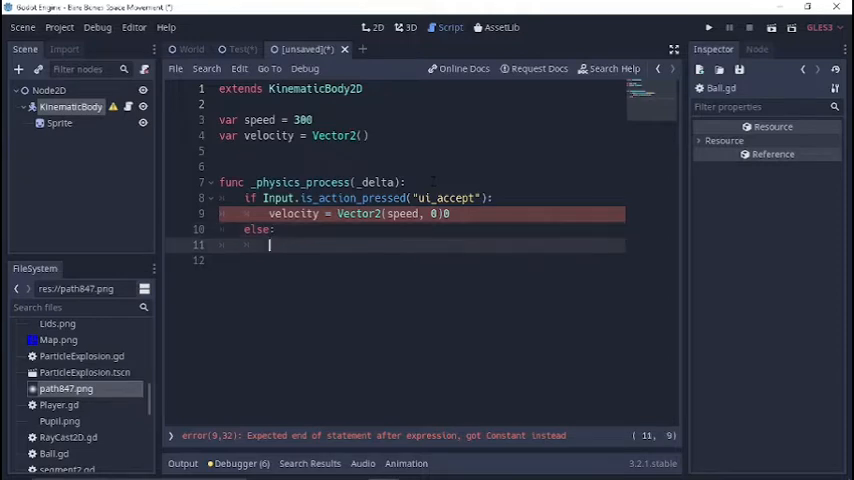
text(velocity = Vecot)
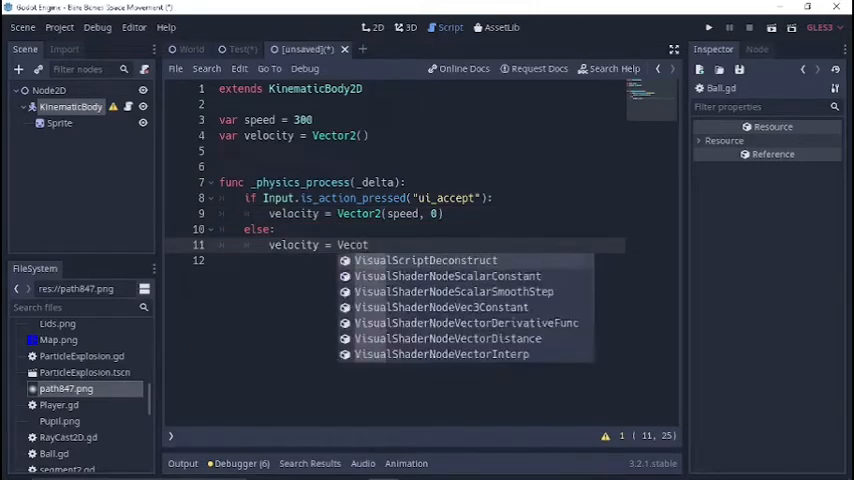
text(r2.)
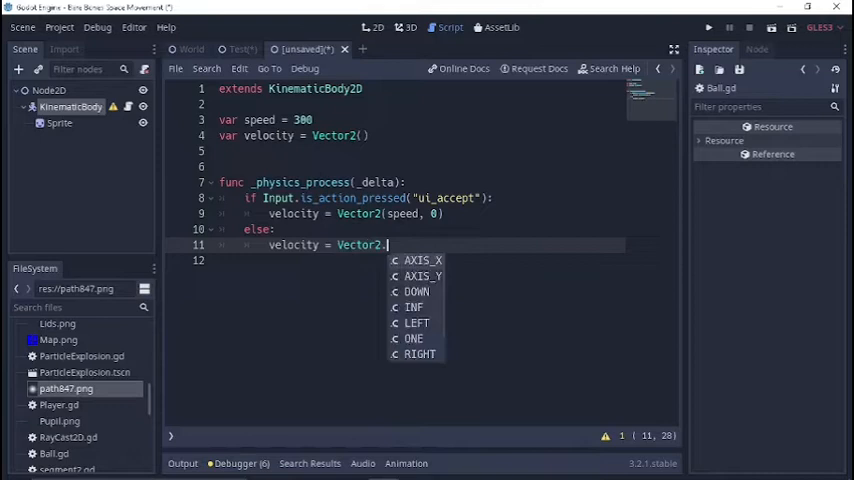
text(ZERO)
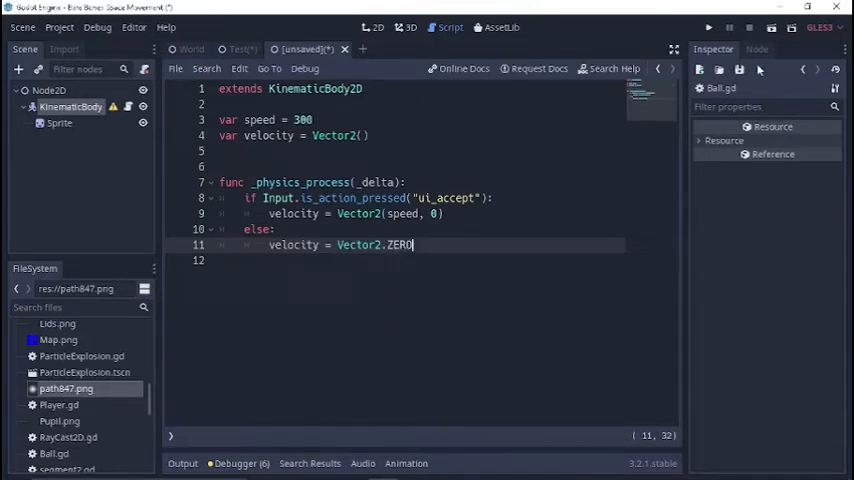
mouse_move(772, 30)
text(Test2)
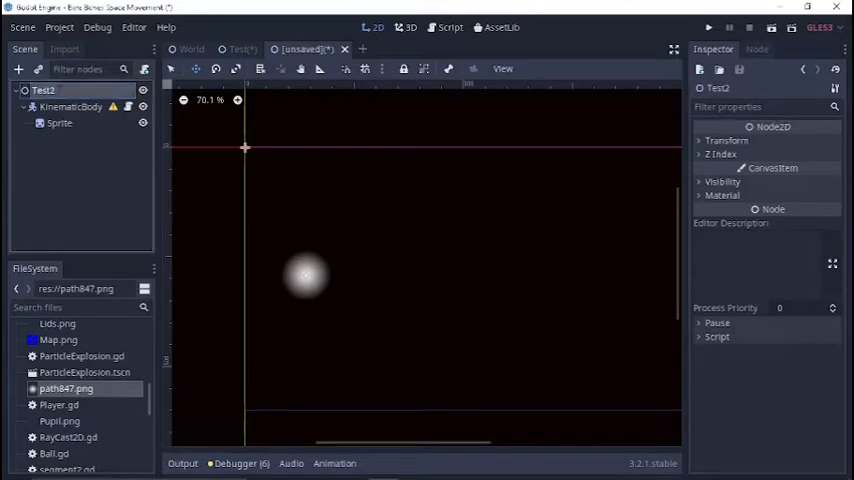
Run the scene, saving it as Test2.tscn first.
click(708, 28)
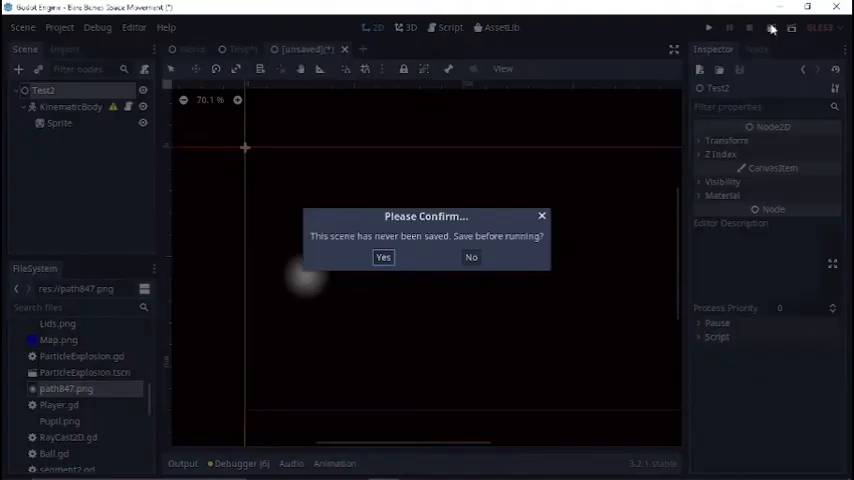
click(384, 256)
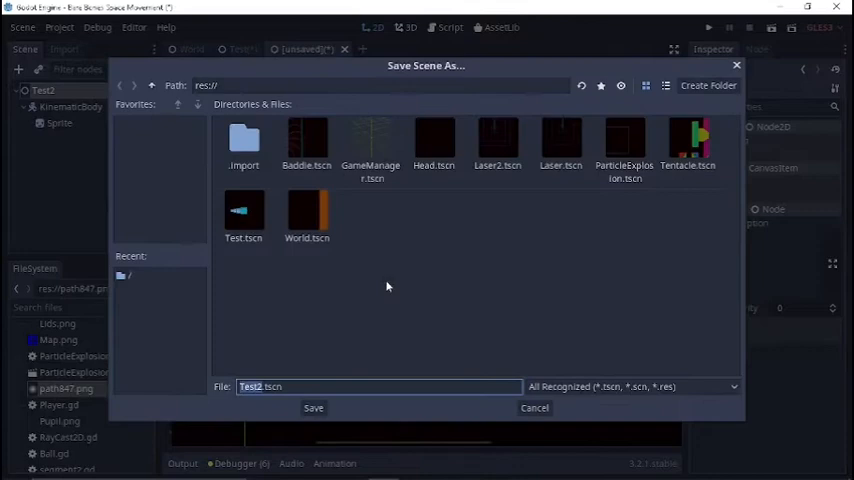
click(312, 408)
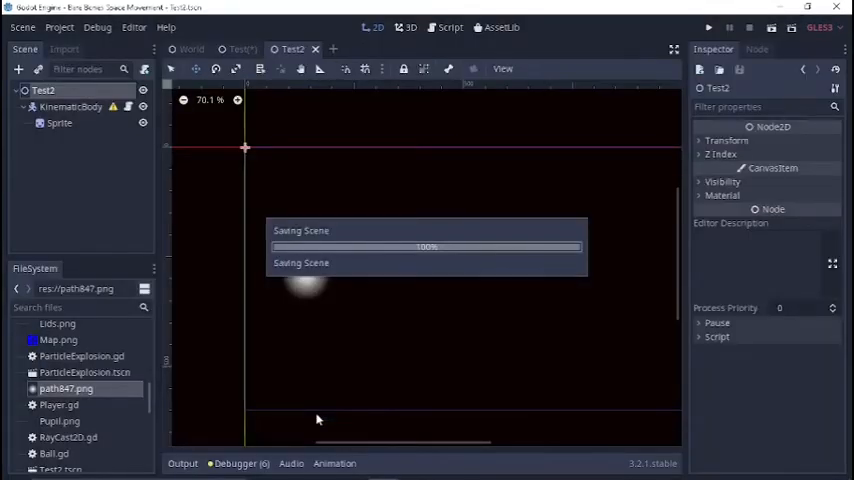
click(708, 28)
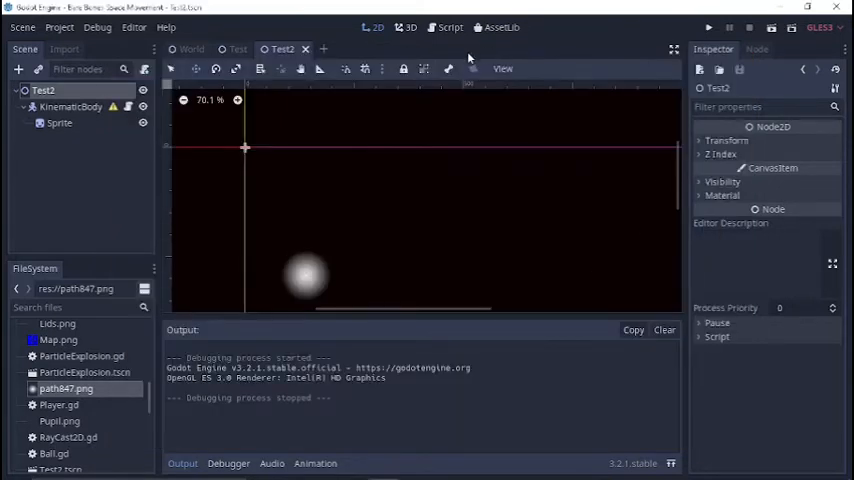
Add velocity = move_and_slide(velocity) after the if/else and hide the Output panel.
click(450, 28)
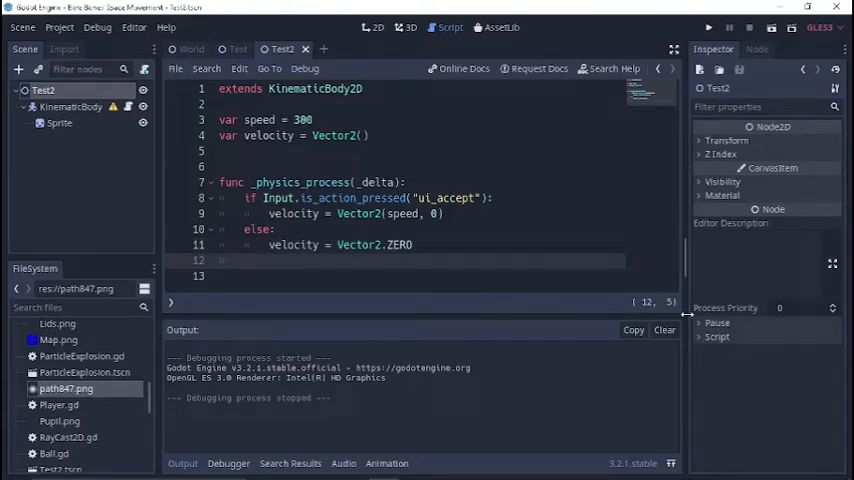
text(velocity =)
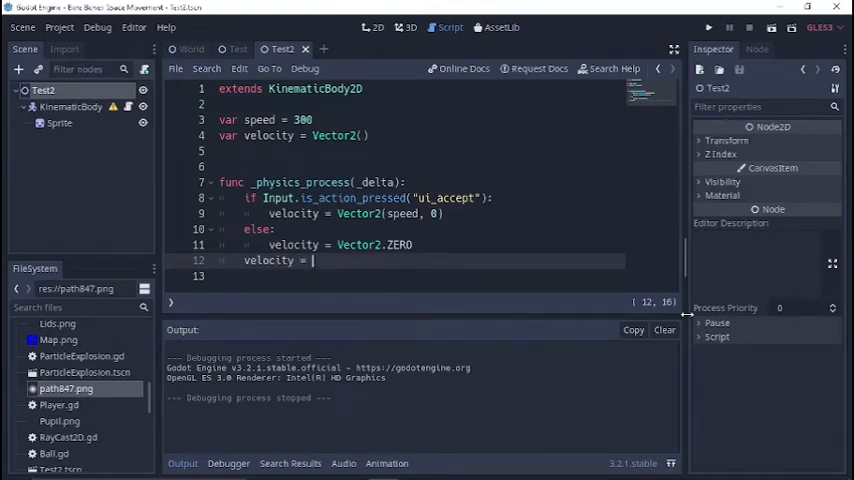
text(move_and_slide(V)
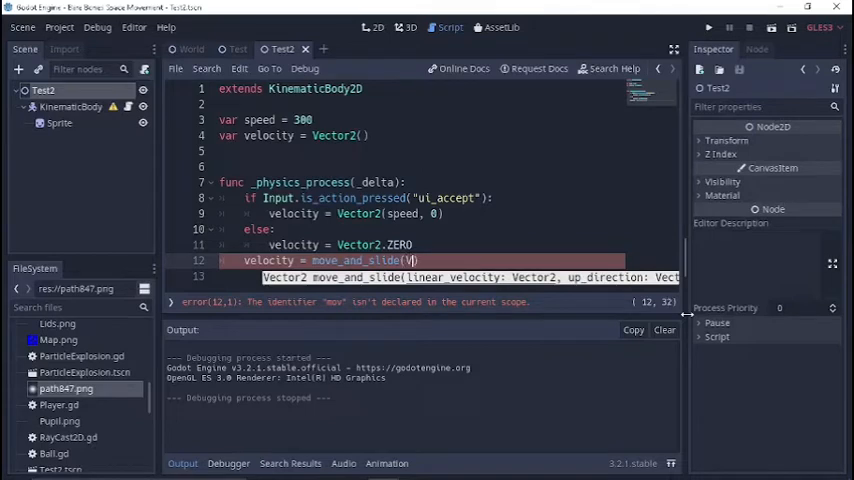
text(elocity)
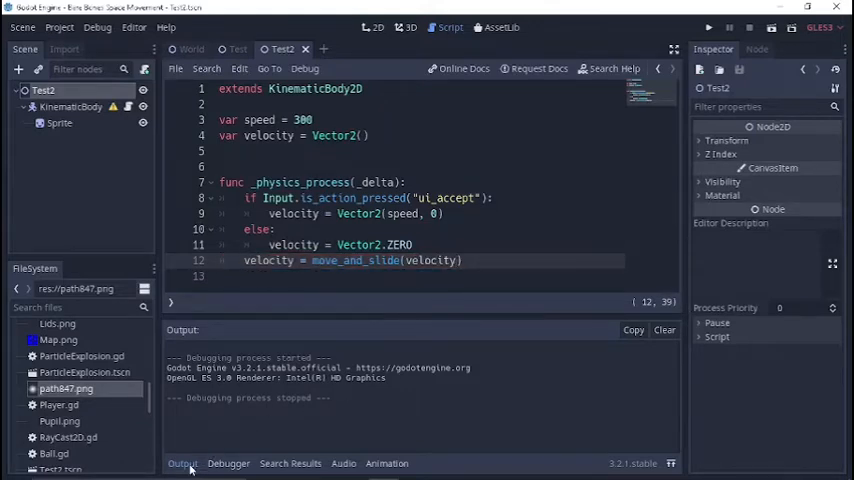
click(182, 464)
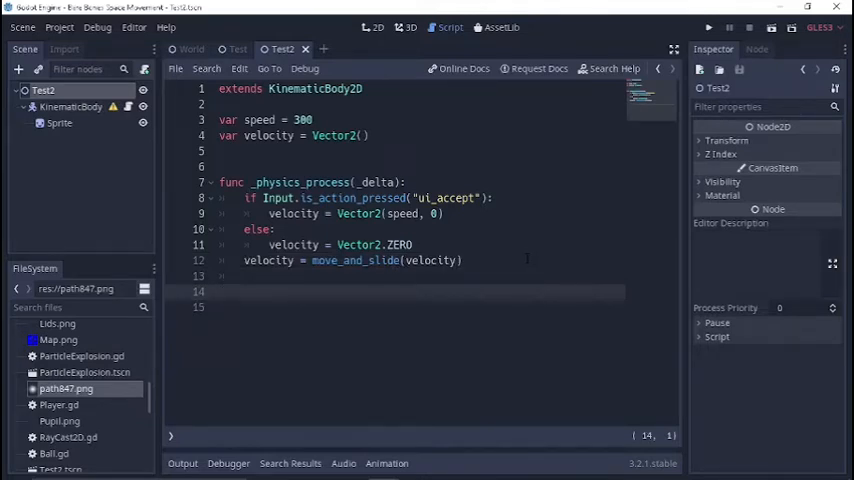
Add func _process(delta): and remove the move_and_slide line from the physics function.
text(func)
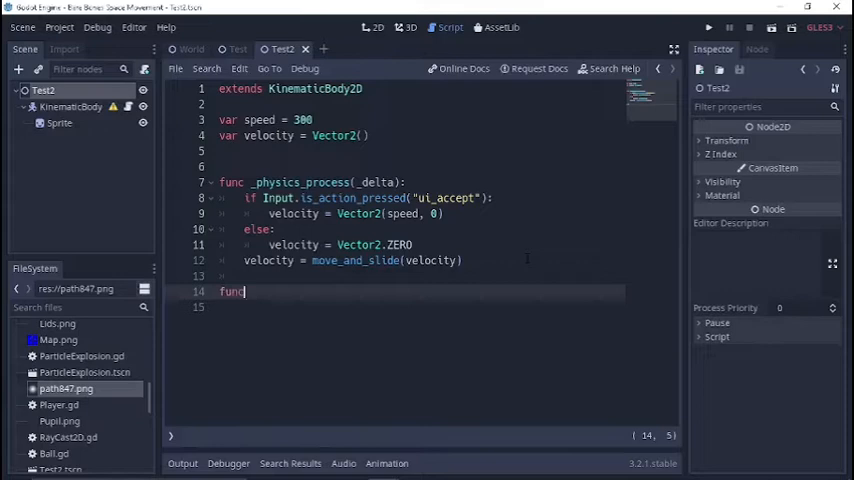
text(pr)
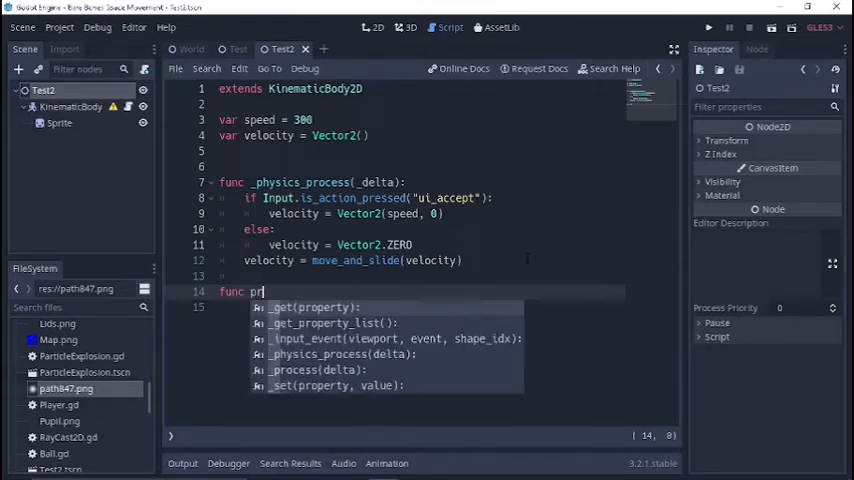
text(o)
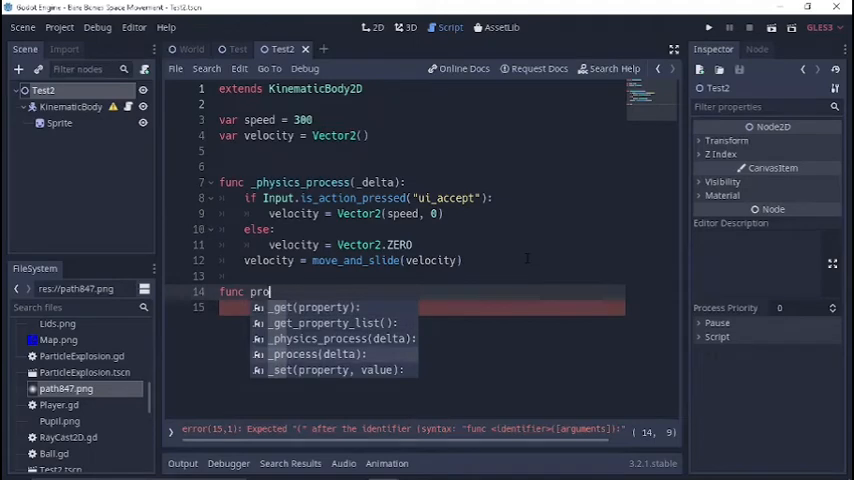
click(292, 354)
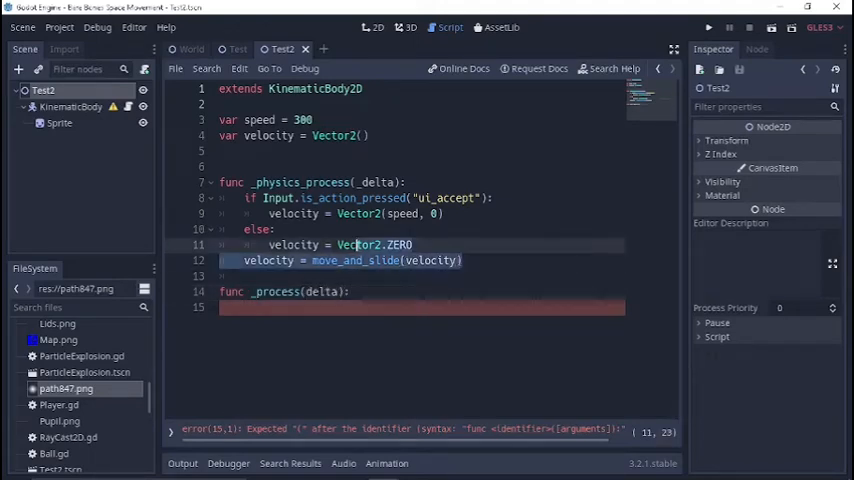
key(Delete)
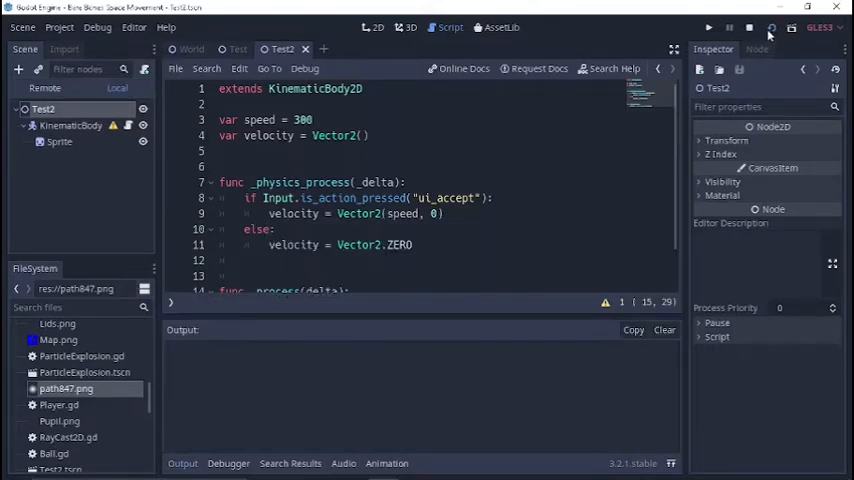
Run the scene to watch the ball, then close the game window.
click(708, 28)
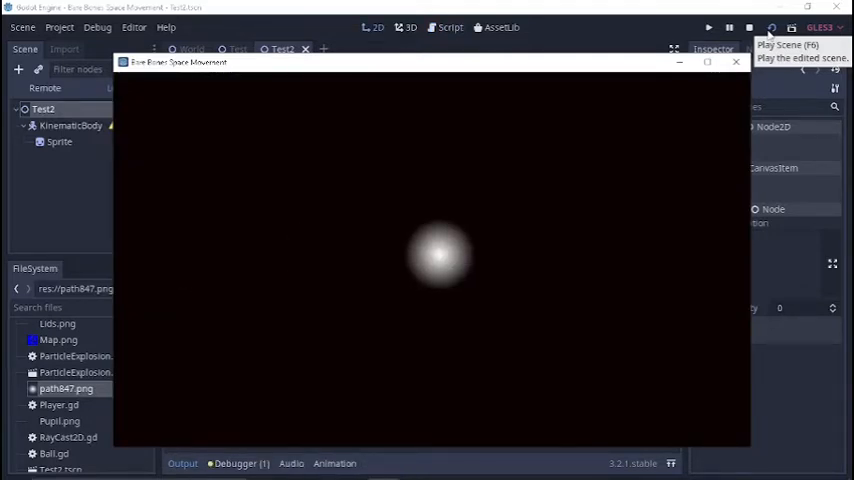
mouse_move(736, 62)
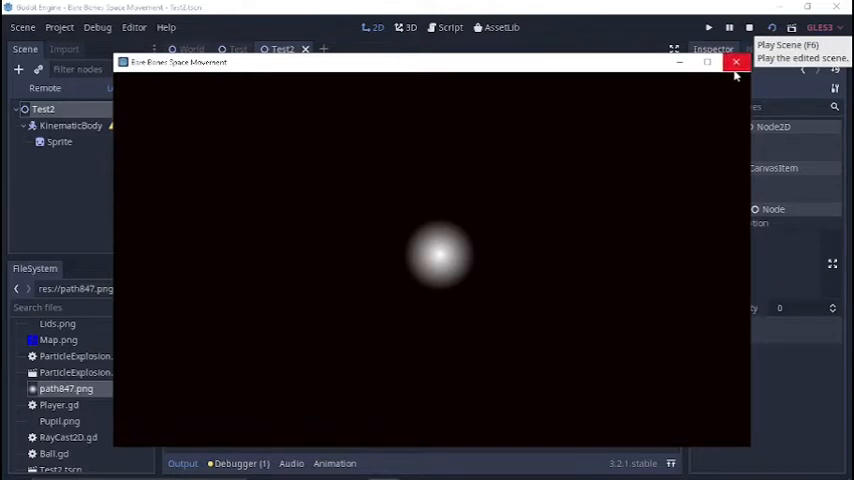
click(736, 62)
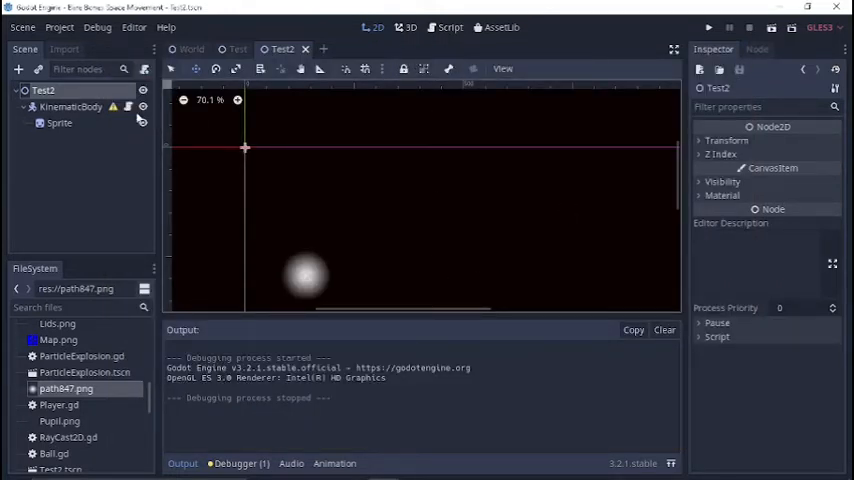
Switch back to the Ball.gd script workspace.
click(450, 28)
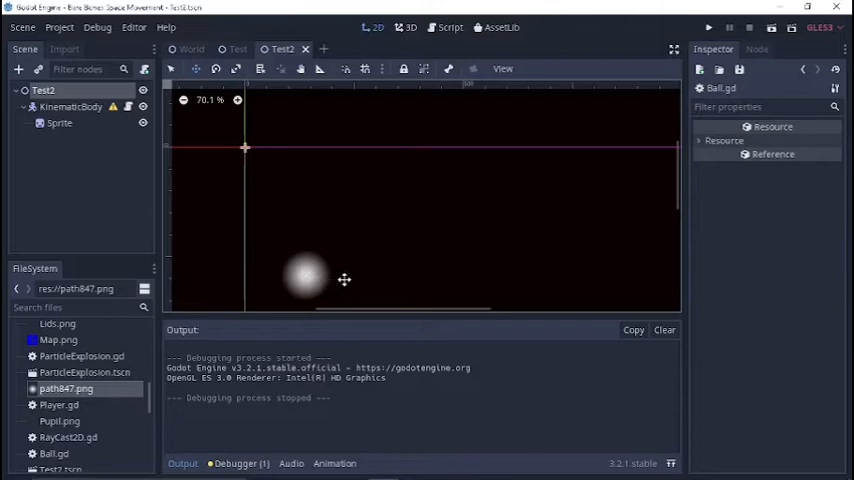
mouse_move(664, 282)
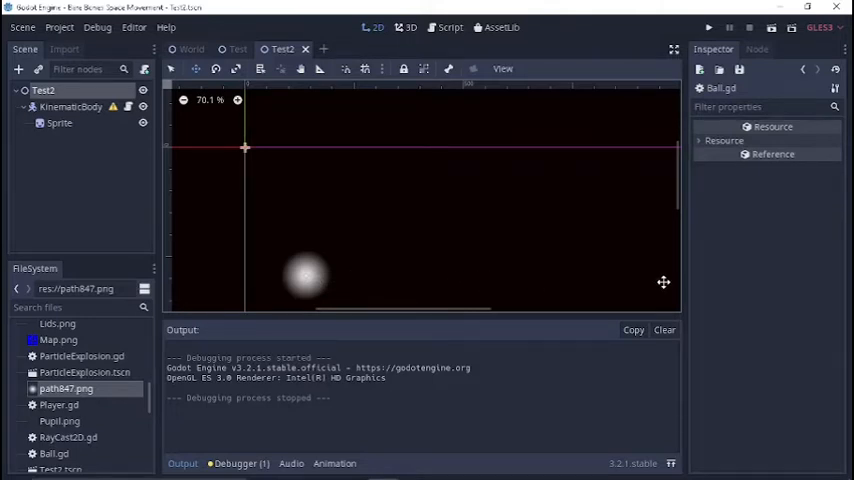
mouse_move(524, 256)
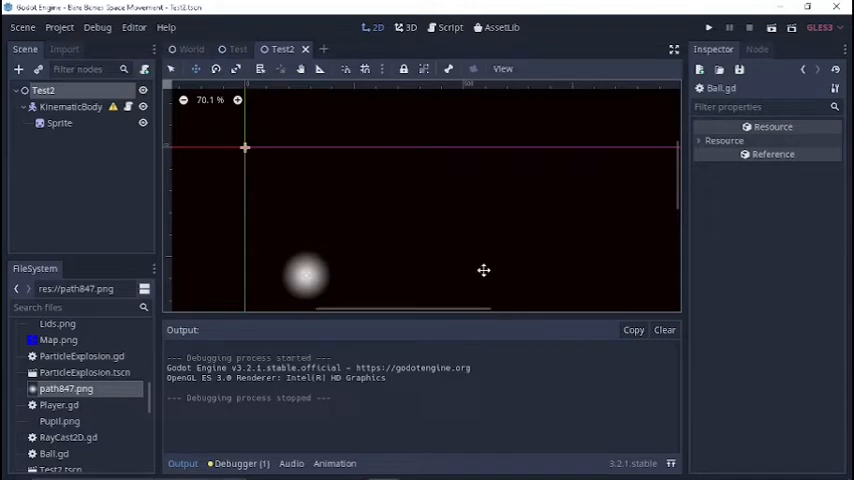
mouse_move(414, 304)
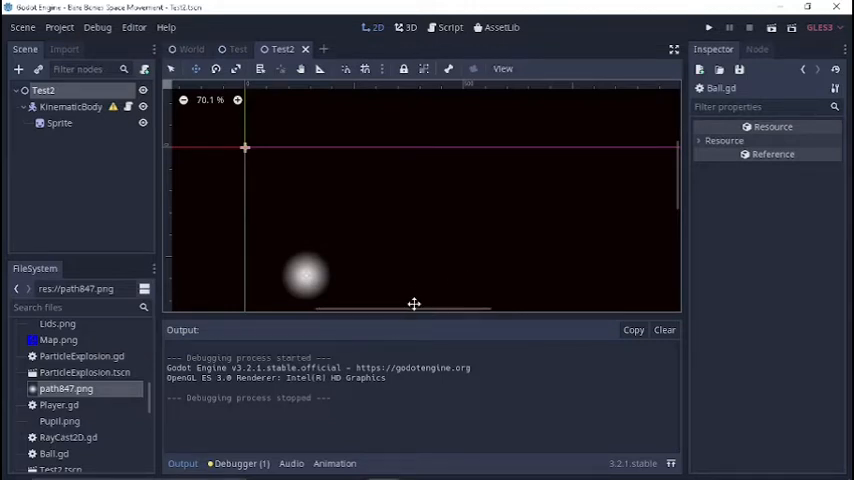
mouse_move(128, 108)
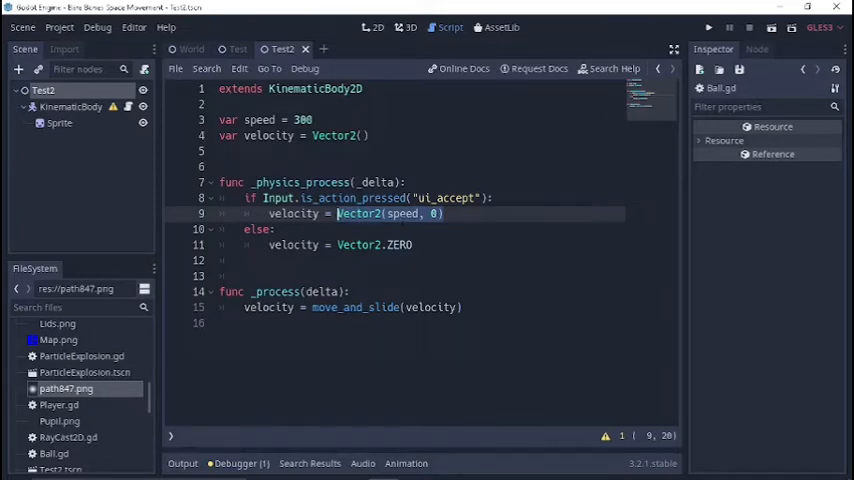
Wrap the held-key value as lerp(velocity, Vector2(speed, 0), ...).
text(lerp()
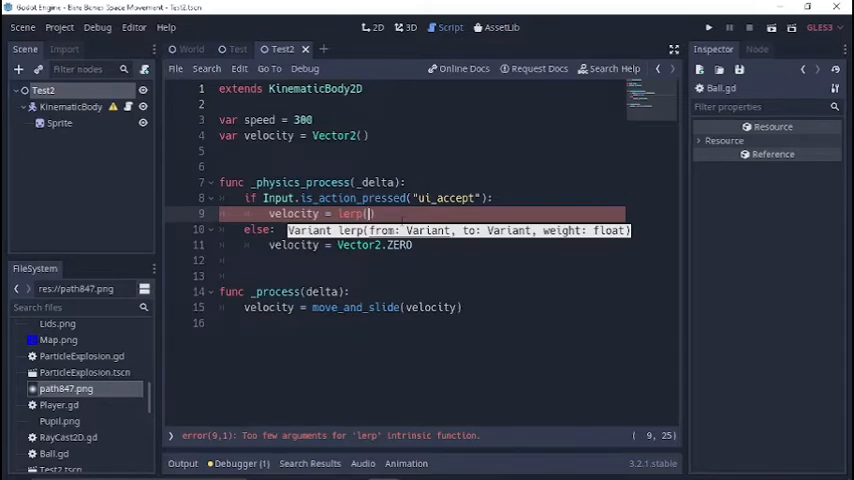
text(velocity)
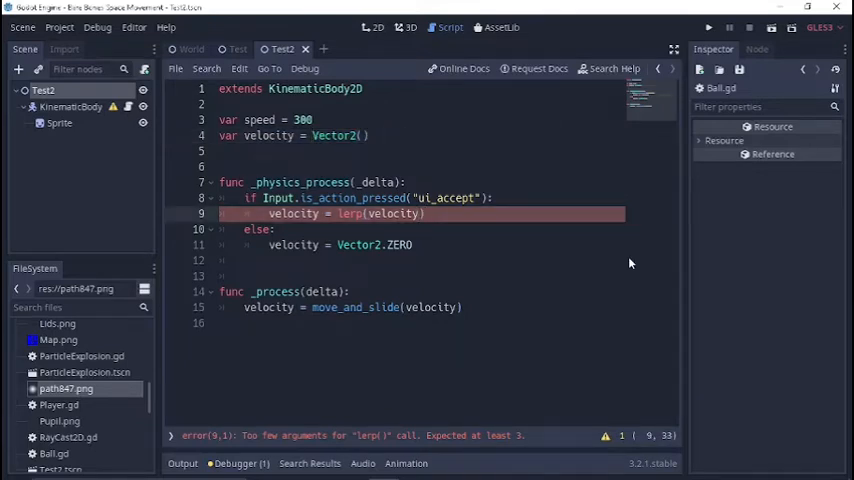
text(,)
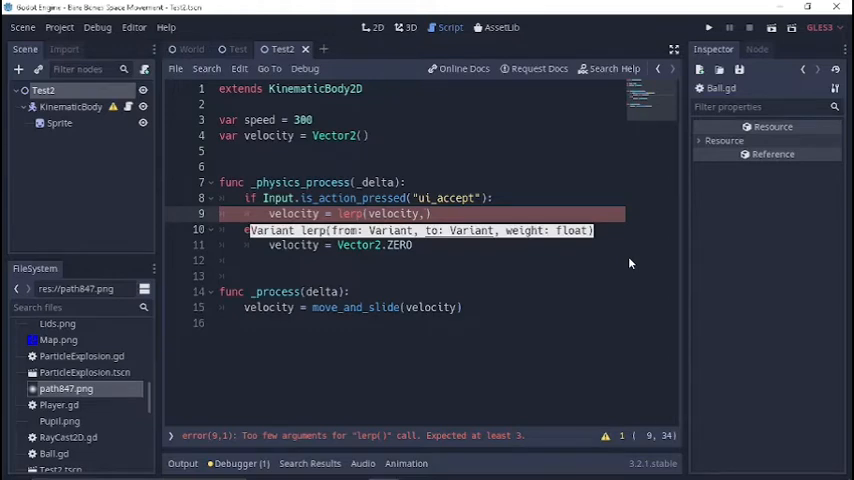
text(,)
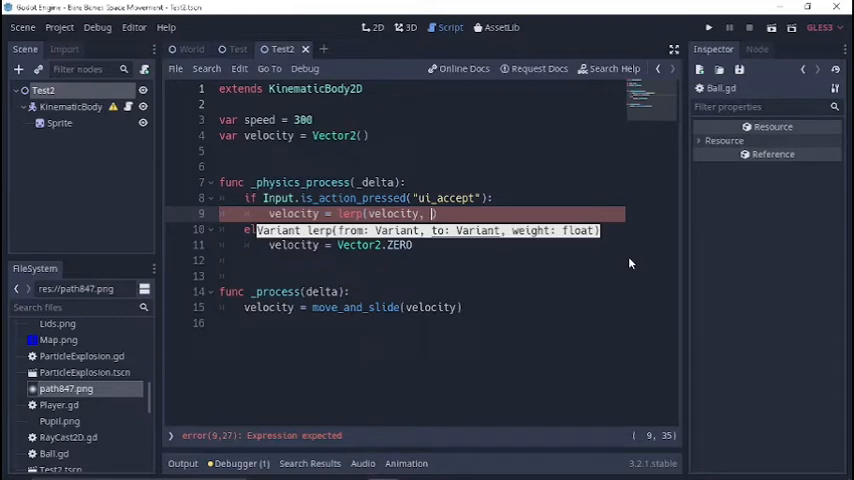
text(v)
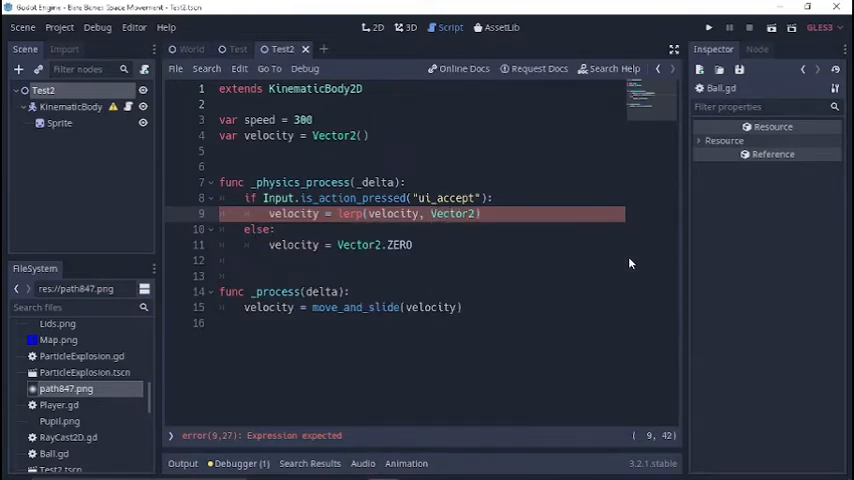
text(speed,)
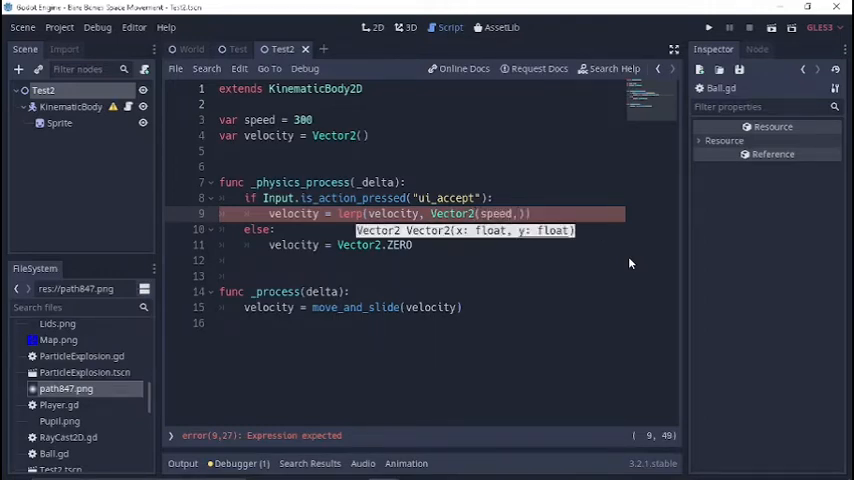
text(0)
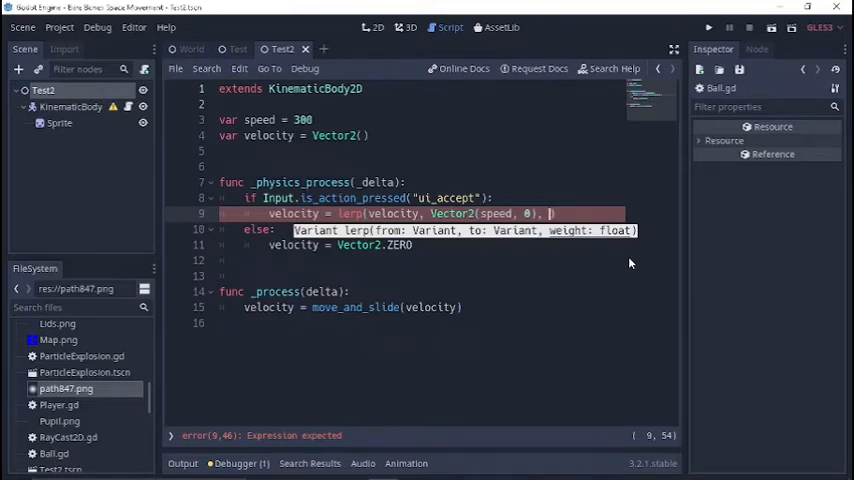
text(1)
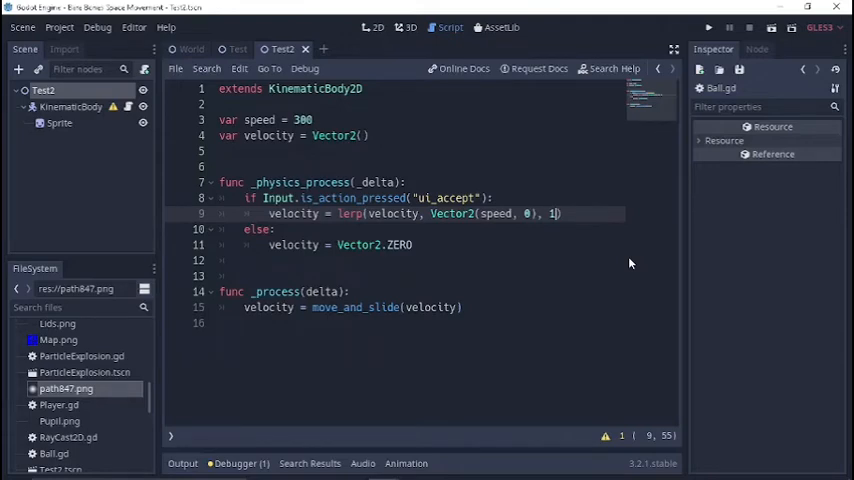
Rewrite the lerp weight as 0.01.
key(Backspace)
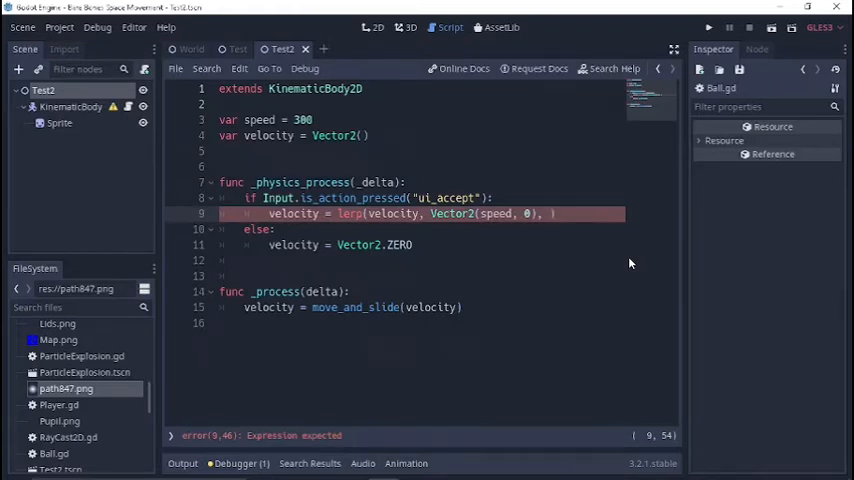
text(8.)
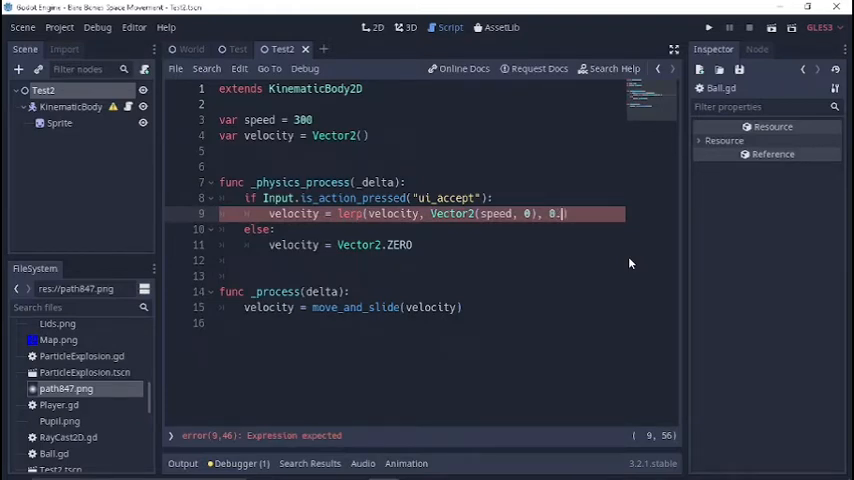
text(0)
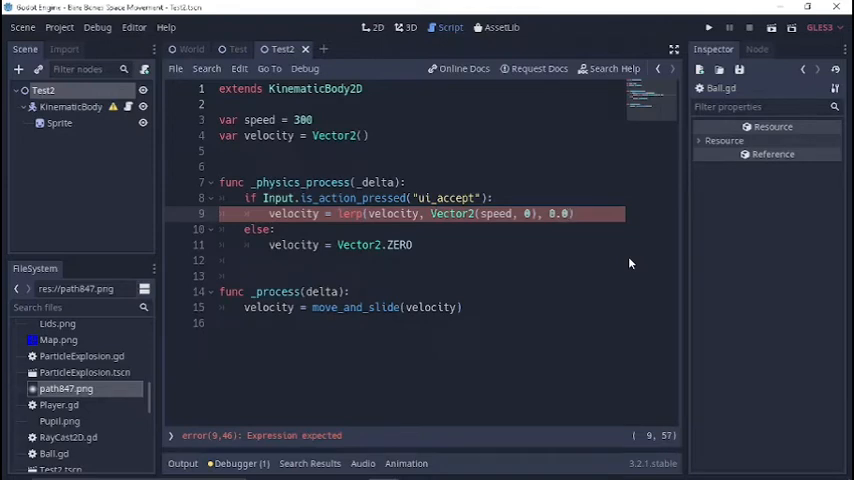
text(1))
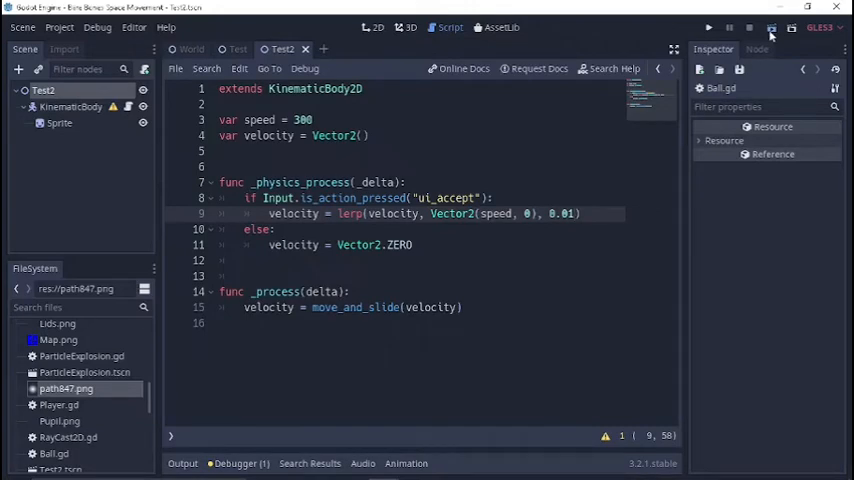
click(708, 28)
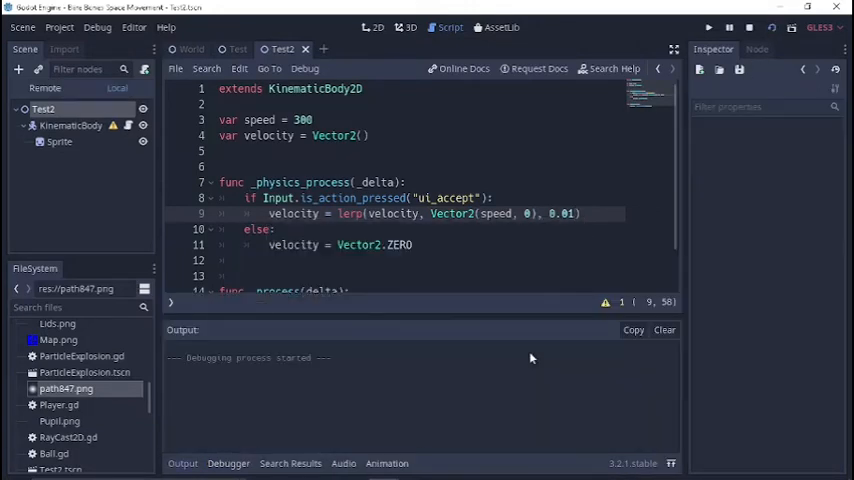
click(708, 28)
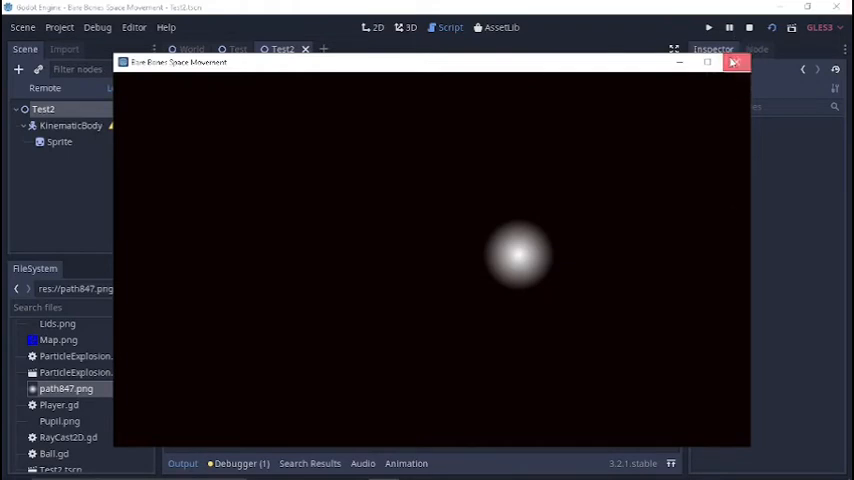
click(736, 62)
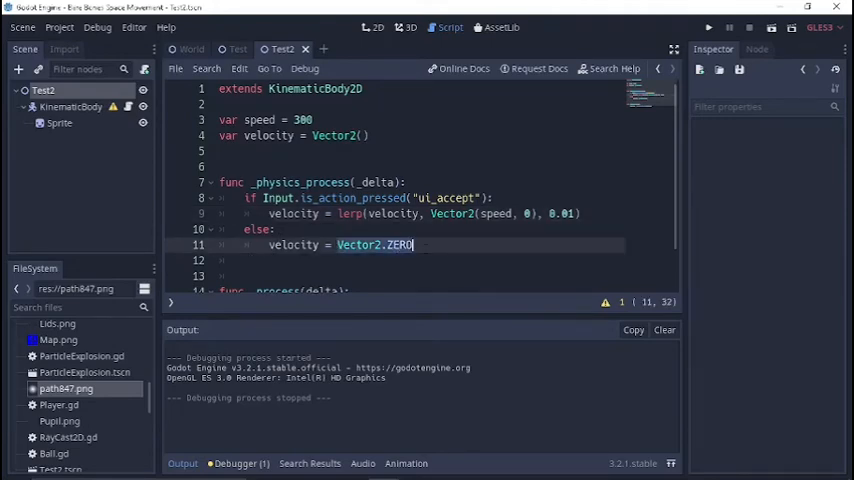
Rewrite line 11 as velocity = lerp(velocity, Vector2.ZERO, 0.005) in the else branch.
text(lerp()
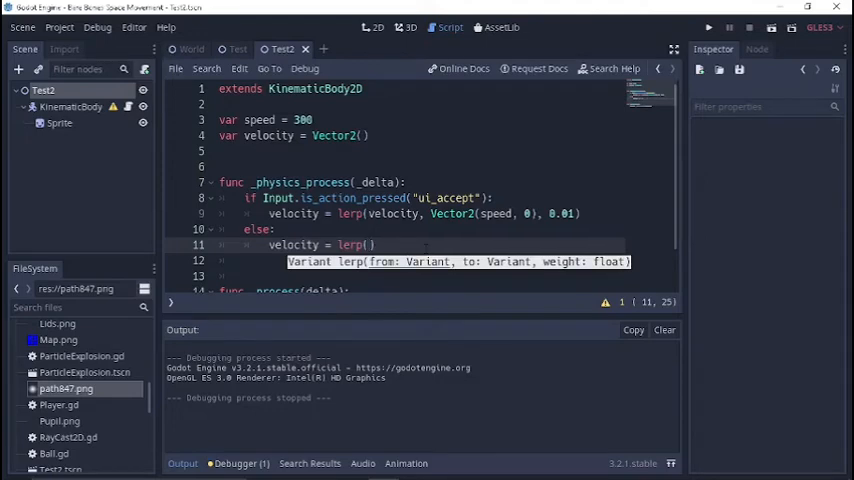
text(velocity)
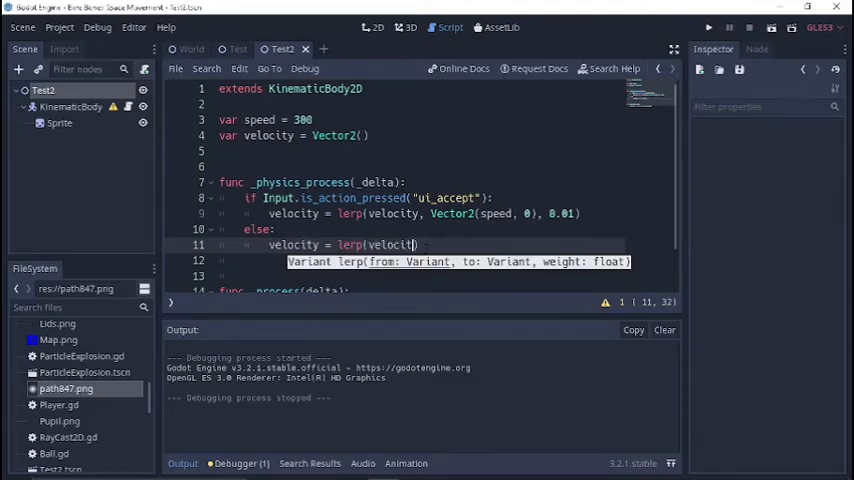
text())
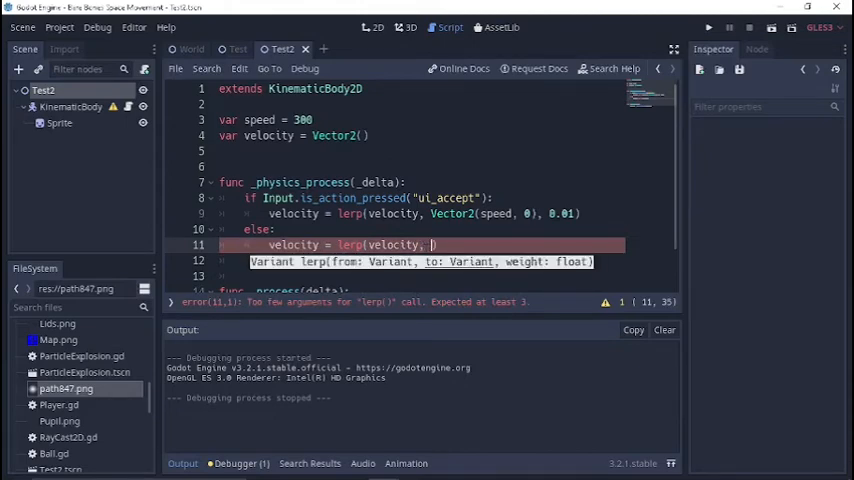
text(Vector2.ZERO,)
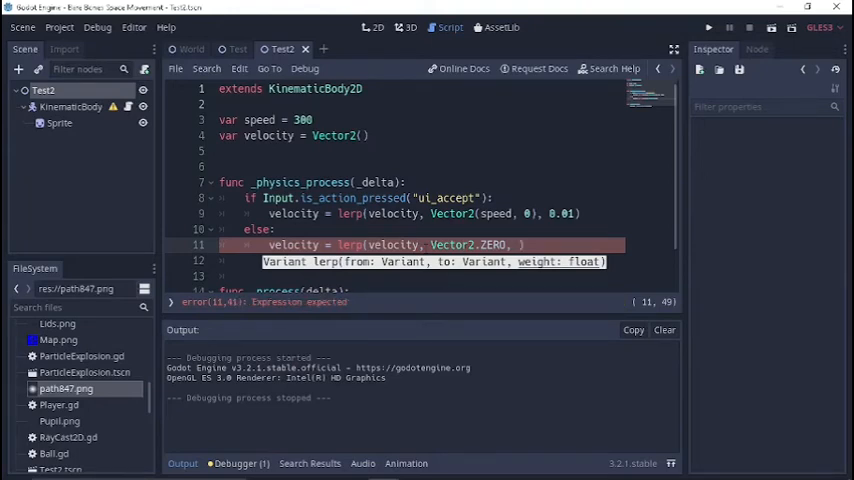
text(0.)
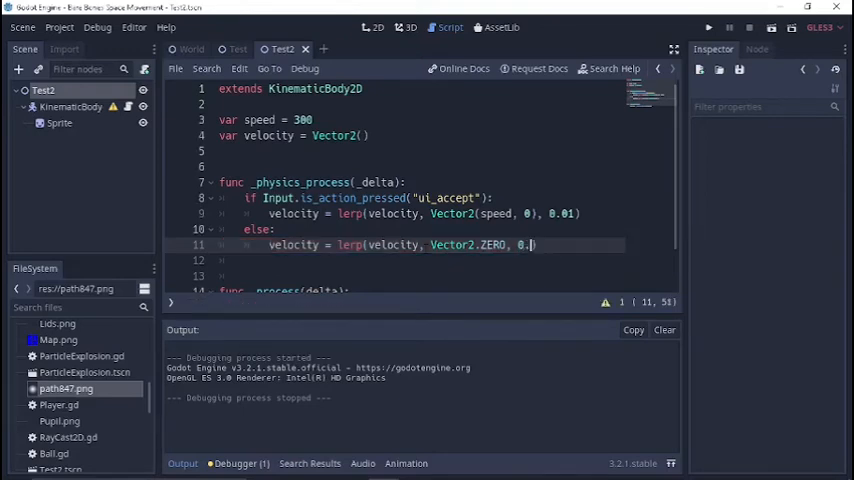
text(05)
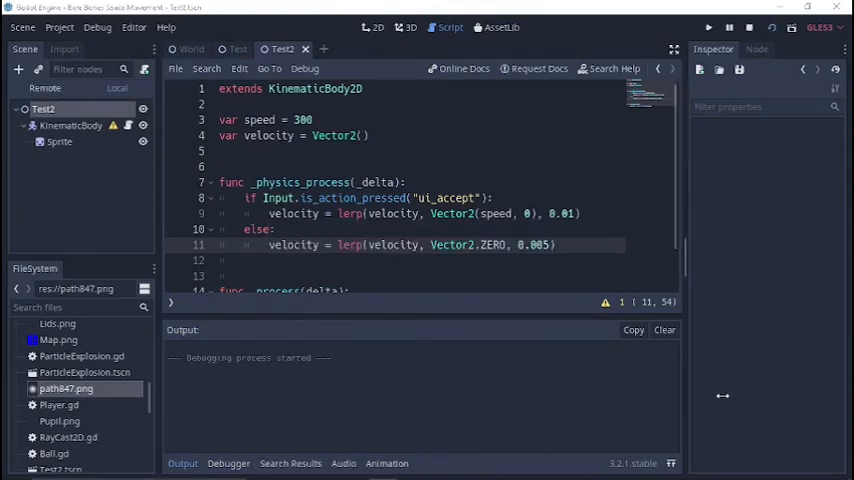
Run the scene to watch the 0.005 gradual stop, close the game and hide the Output panel.
click(708, 28)
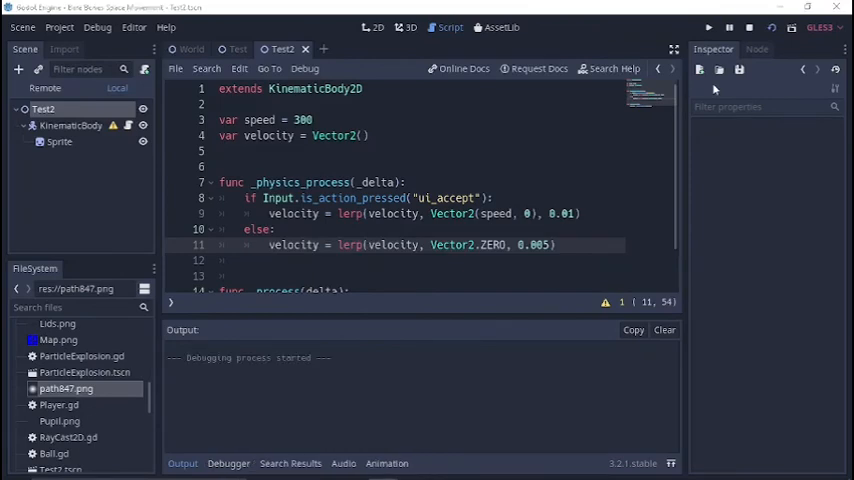
click(708, 28)
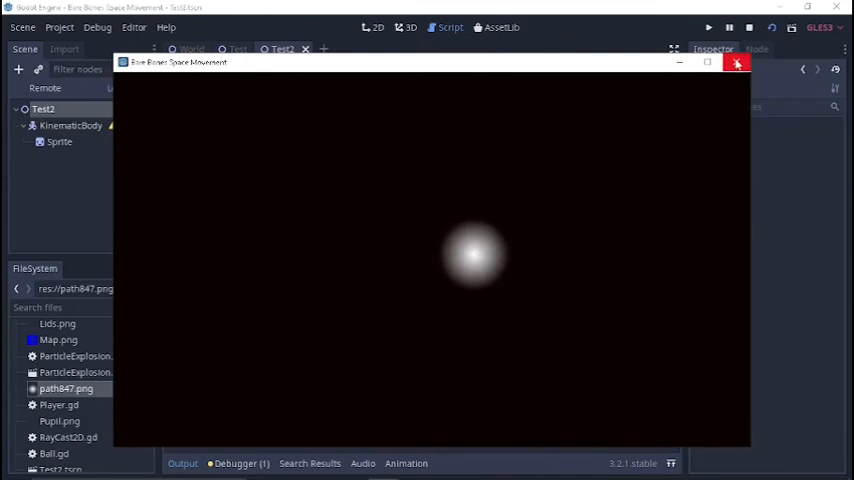
click(736, 64)
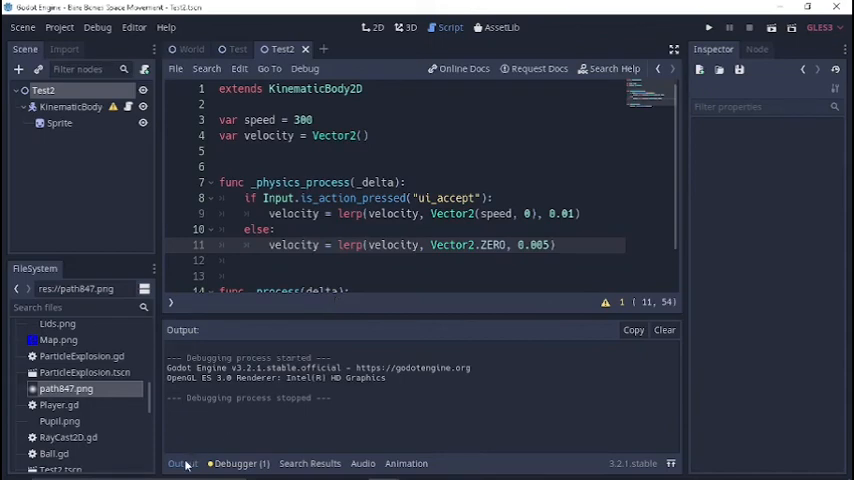
click(182, 464)
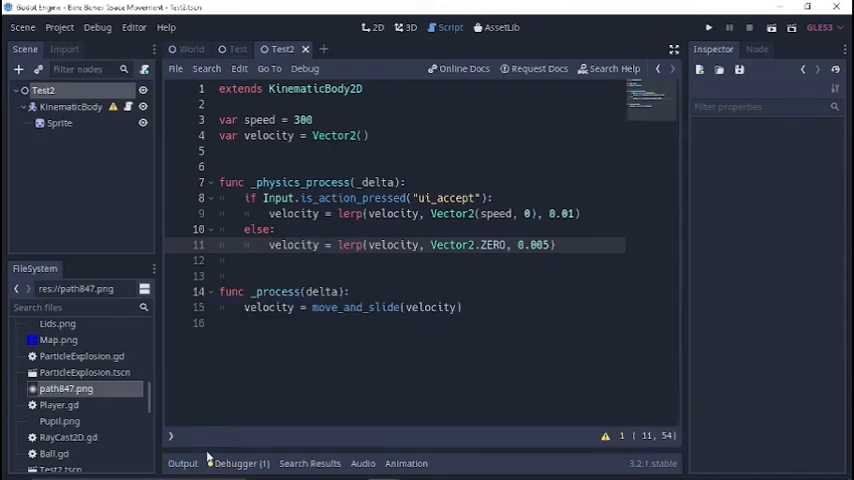